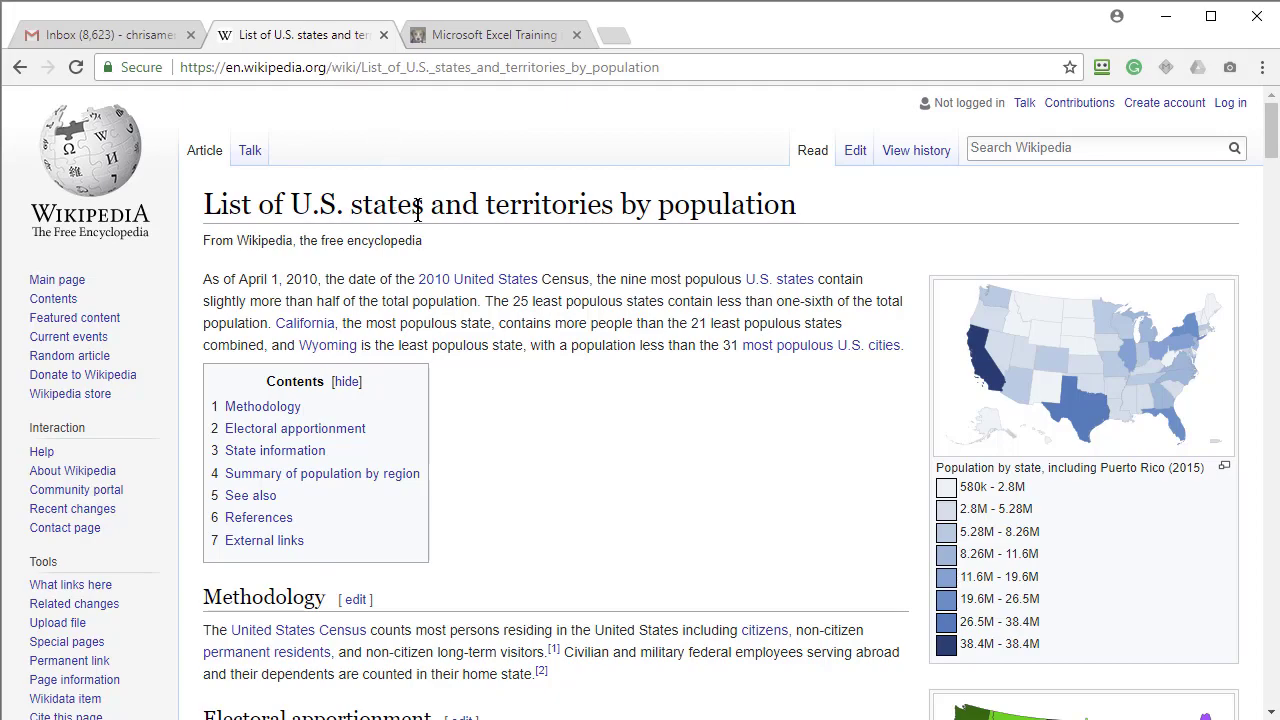
# - Scroll through the Wikipedia state population tables and select the page URL
pyautogui.scroll(-3)
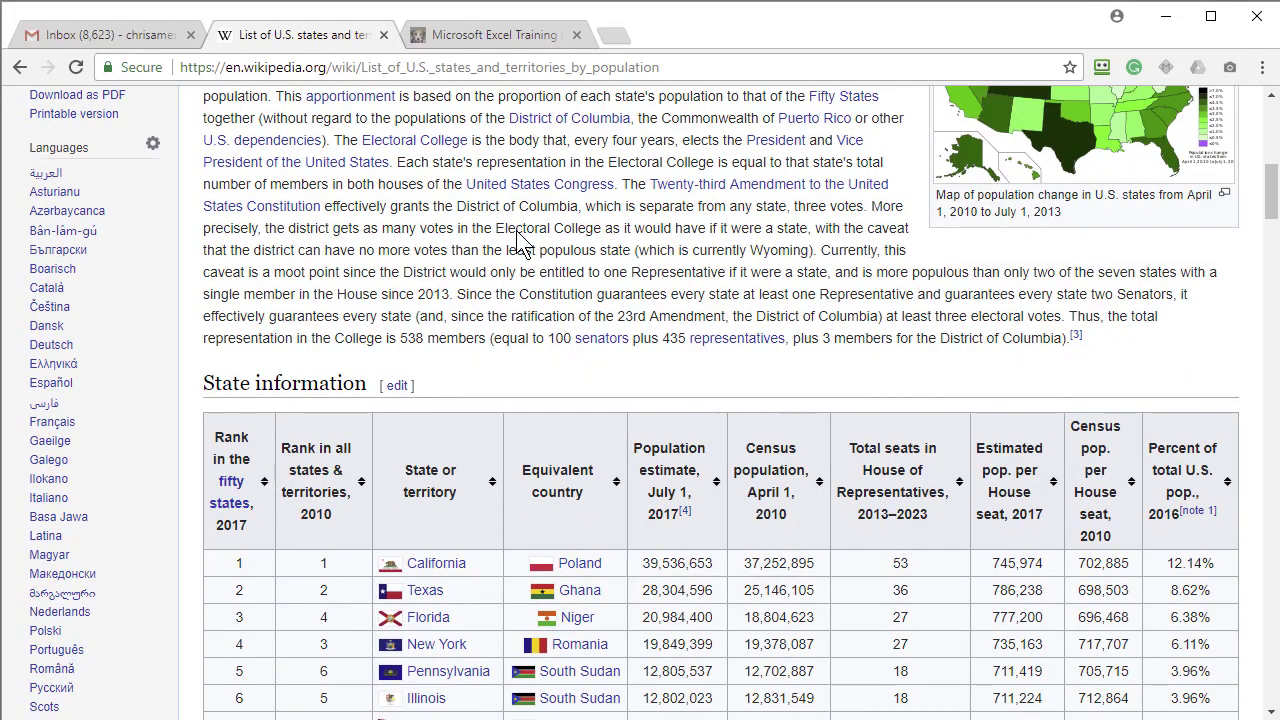
pyautogui.scroll(-3)
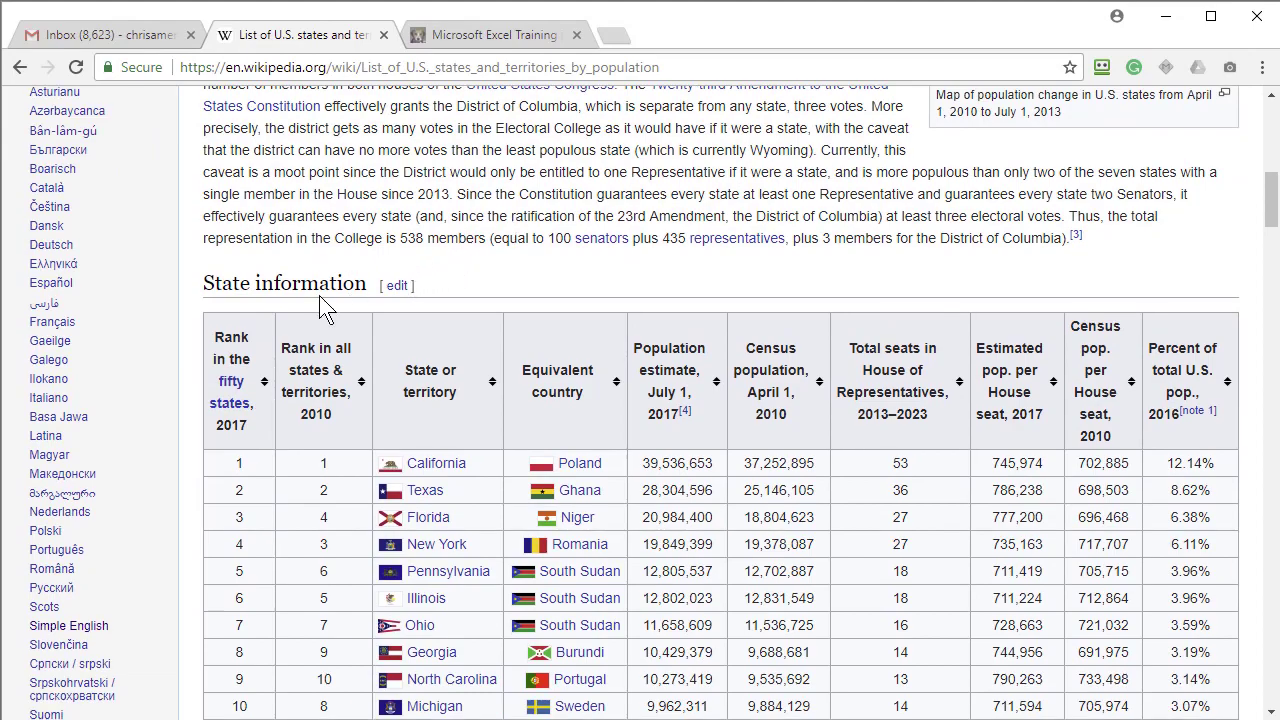
pyautogui.moveTo(288, 284)
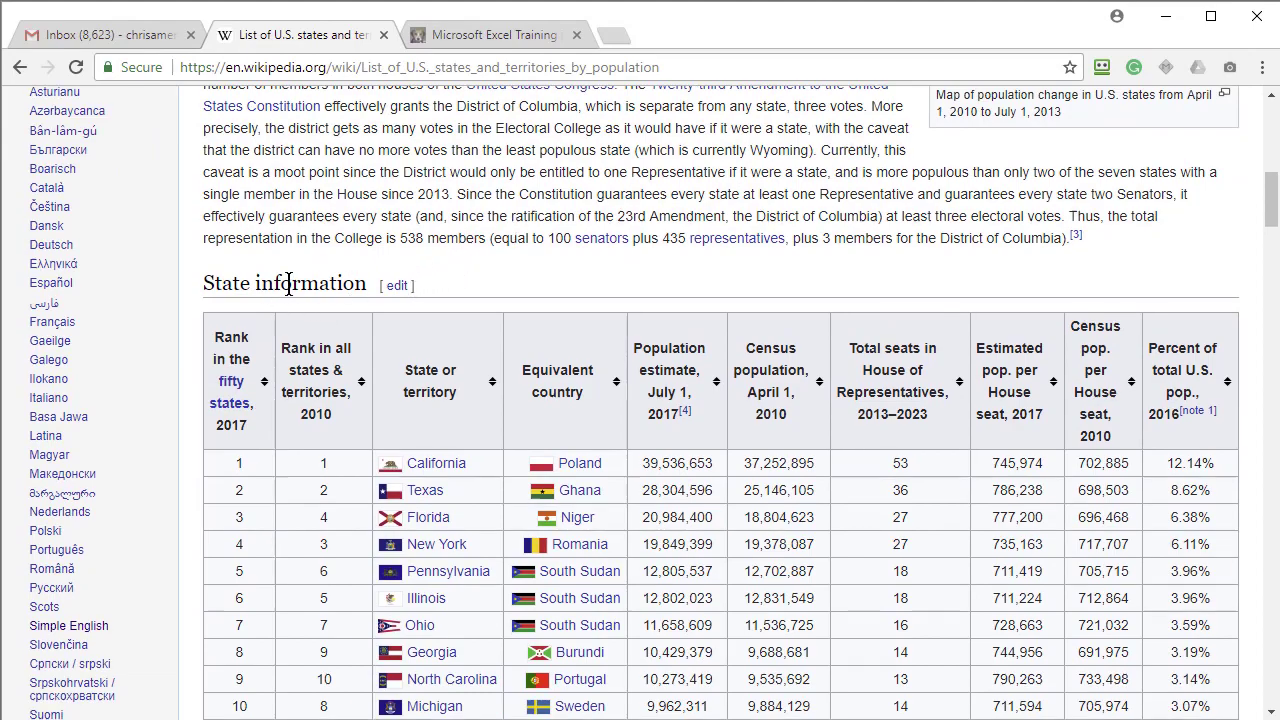
pyautogui.scroll(-3)
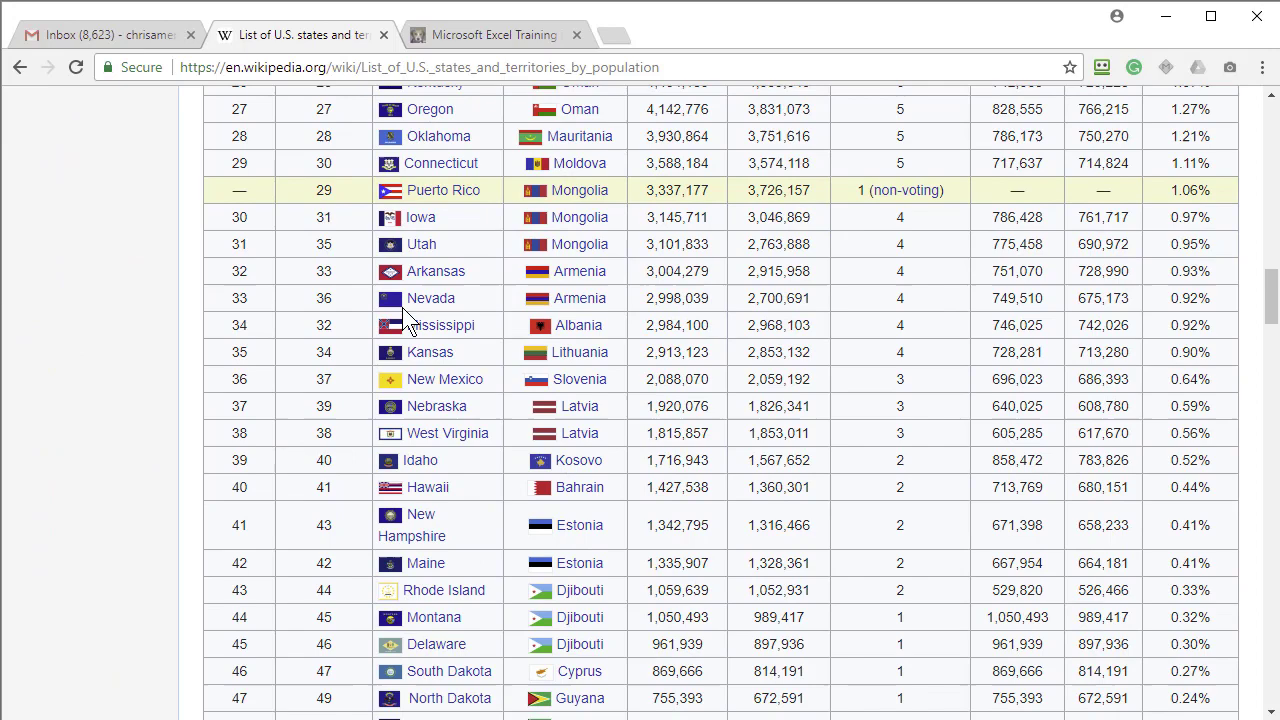
pyautogui.scroll(-3)
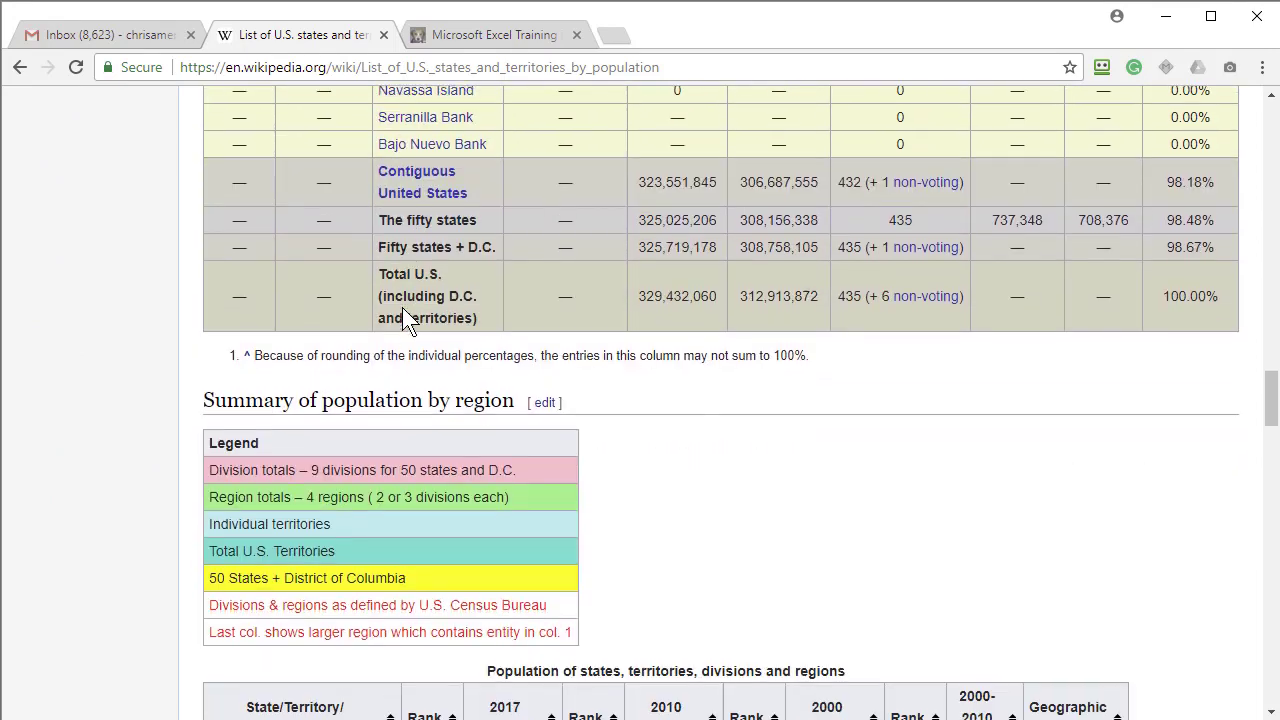
pyautogui.scroll(-3)
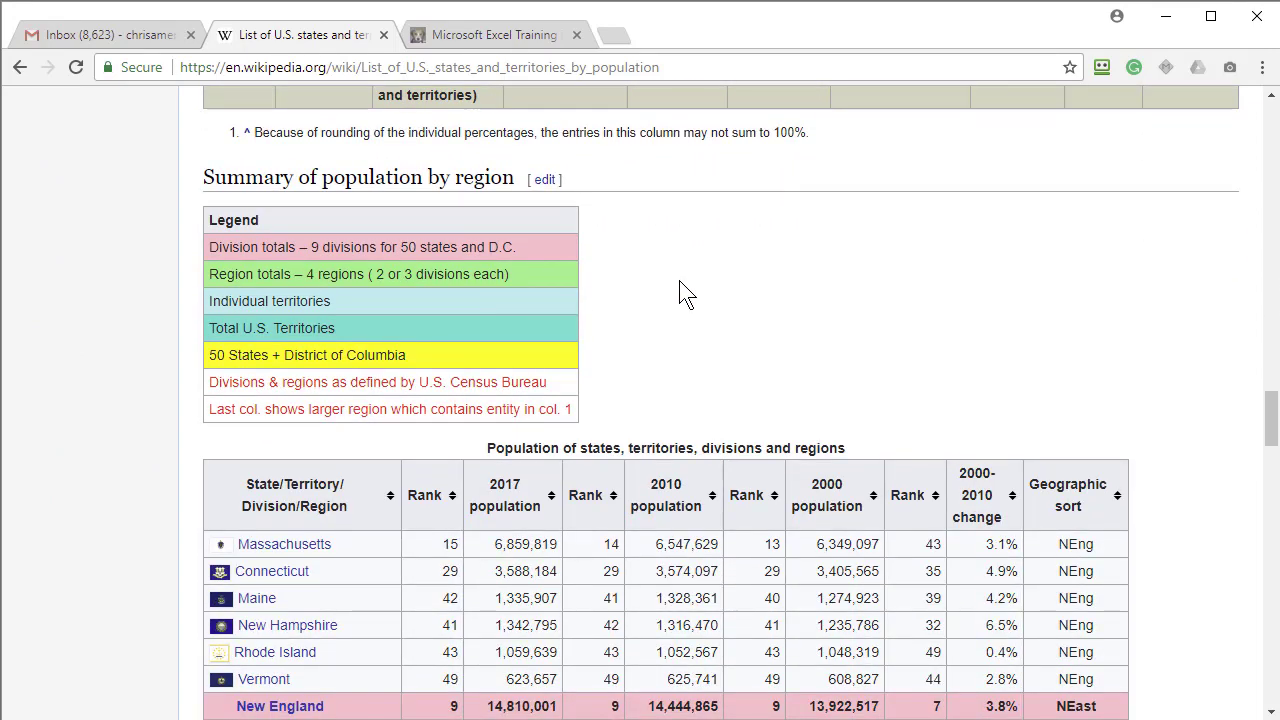
pyautogui.scroll(-3)
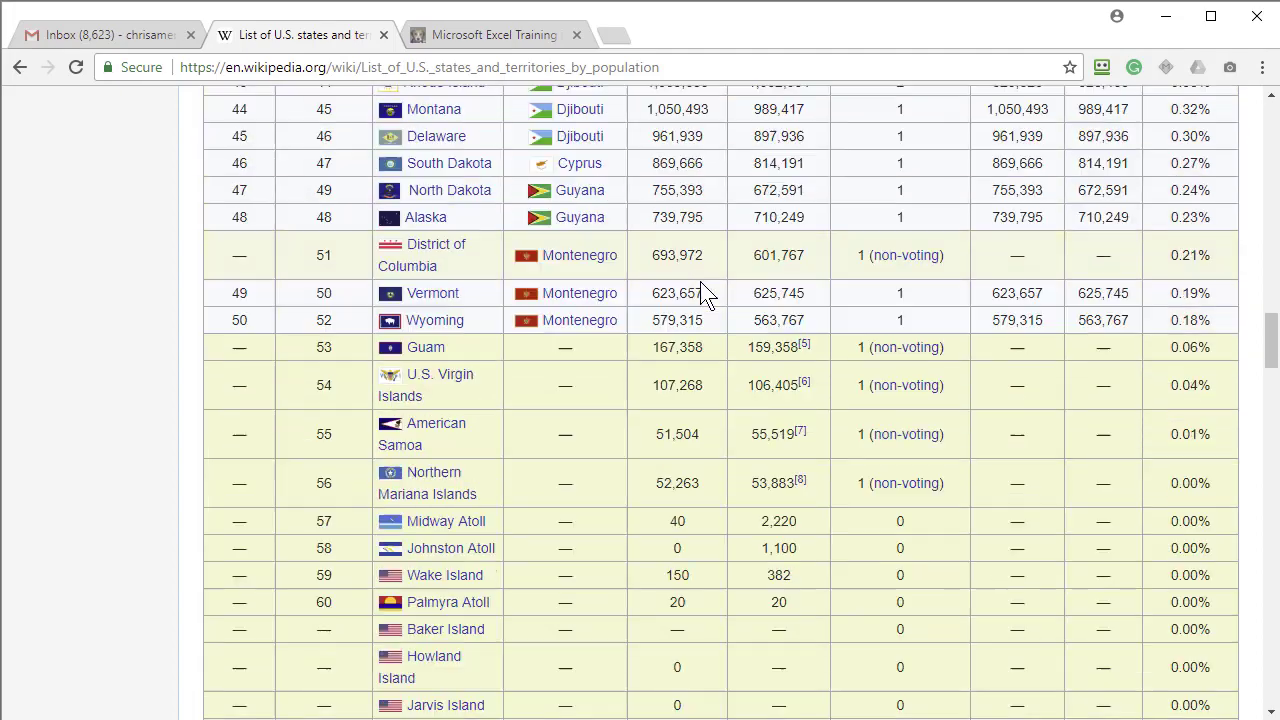
pyautogui.click(420, 67)
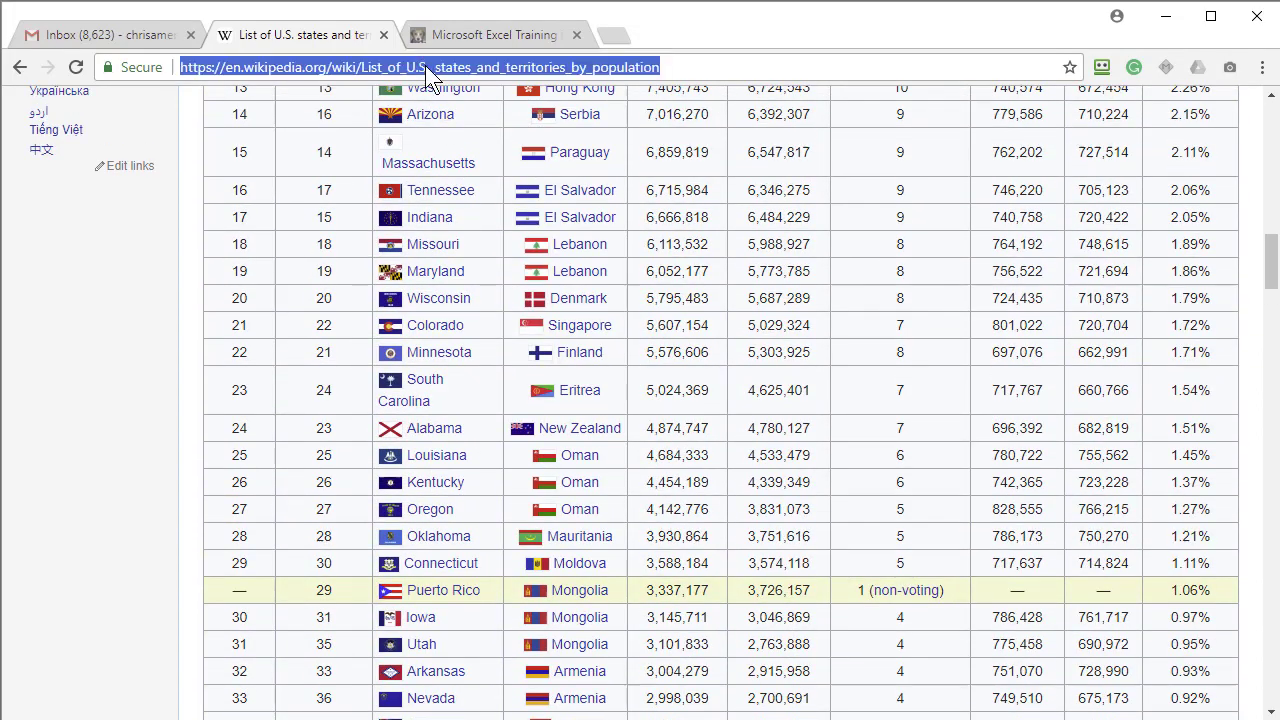
pyautogui.moveTo(613, 705)
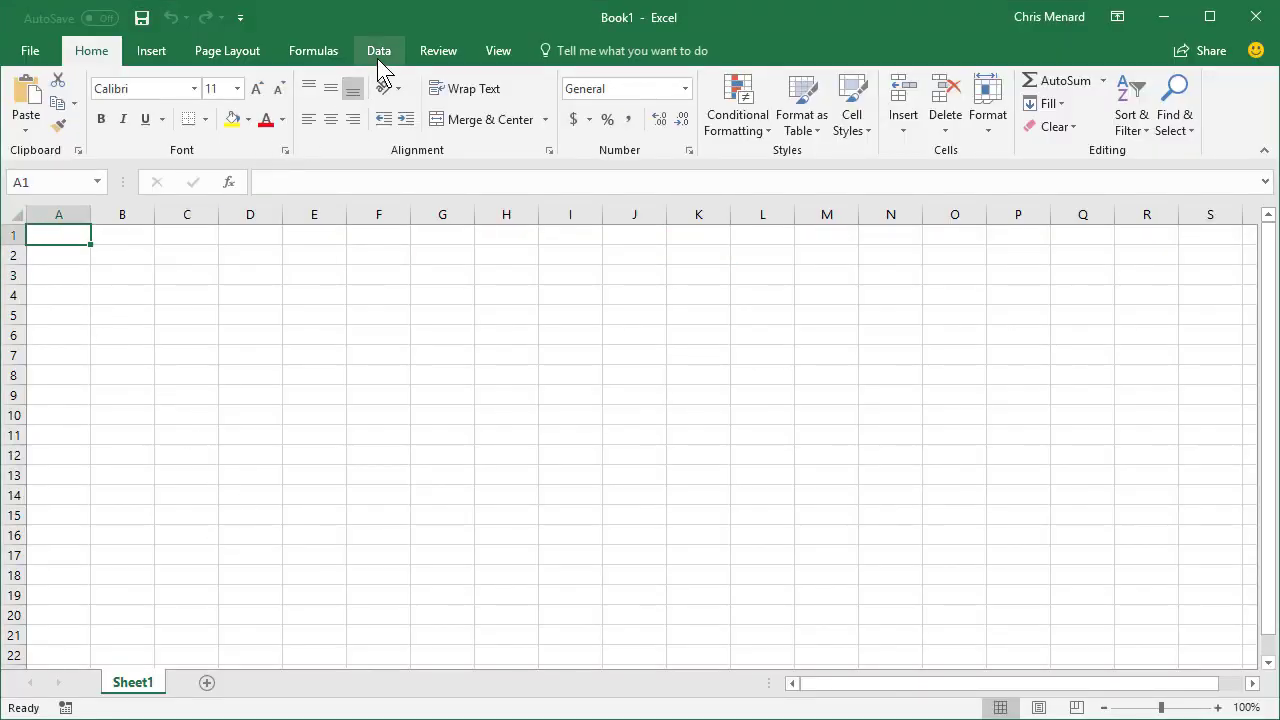
# - Use Data > Get Data > From Web to connect to the pasted Wikipedia URL
pyautogui.click(378, 50)
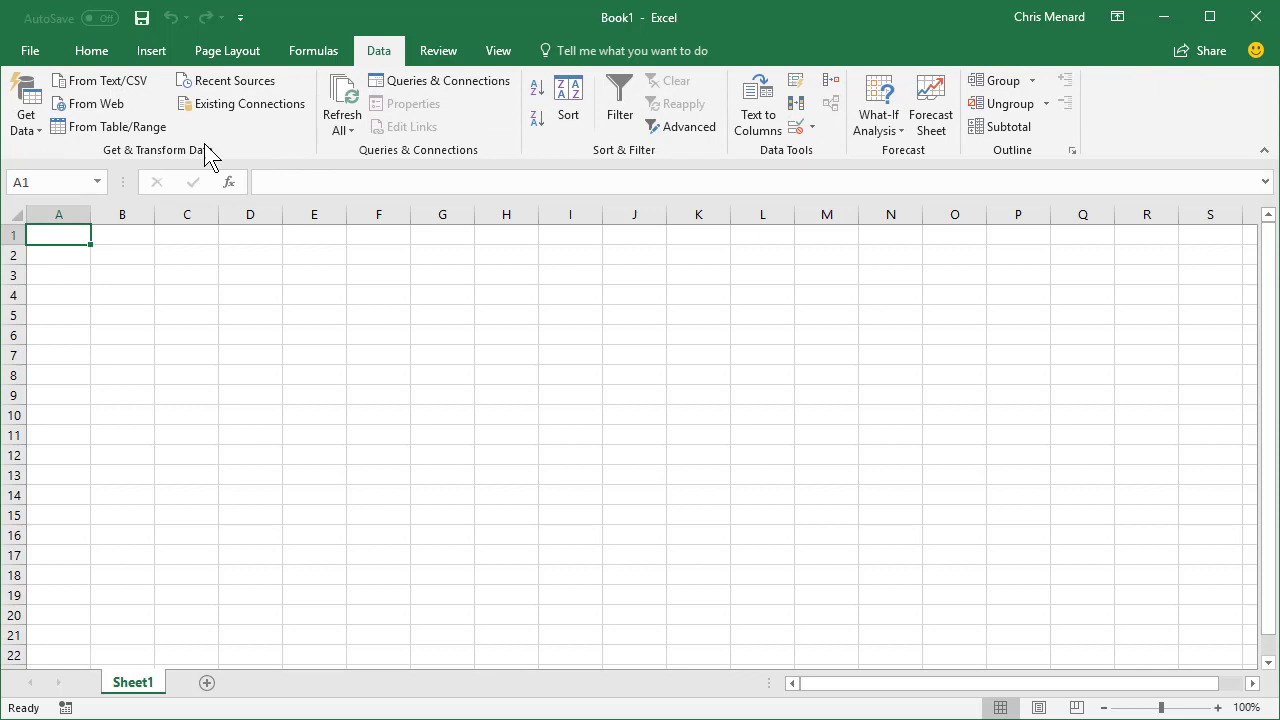
pyautogui.moveTo(148, 168)
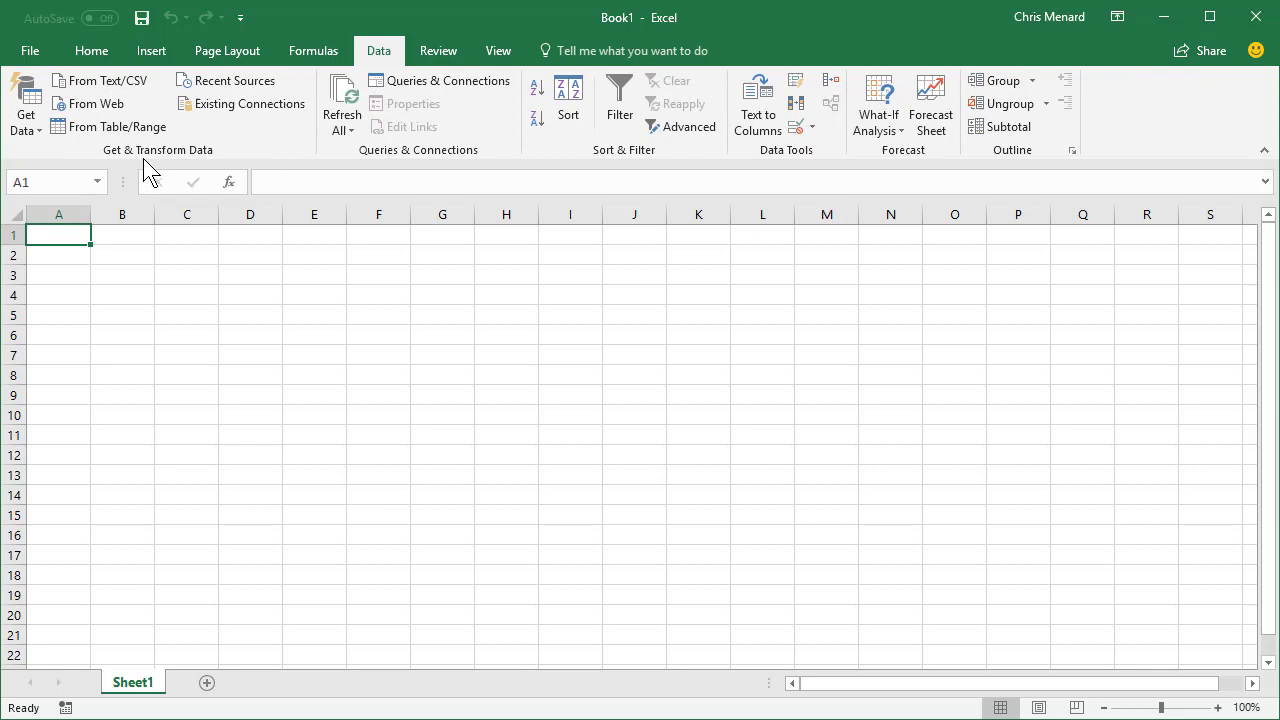
pyautogui.click(25, 105)
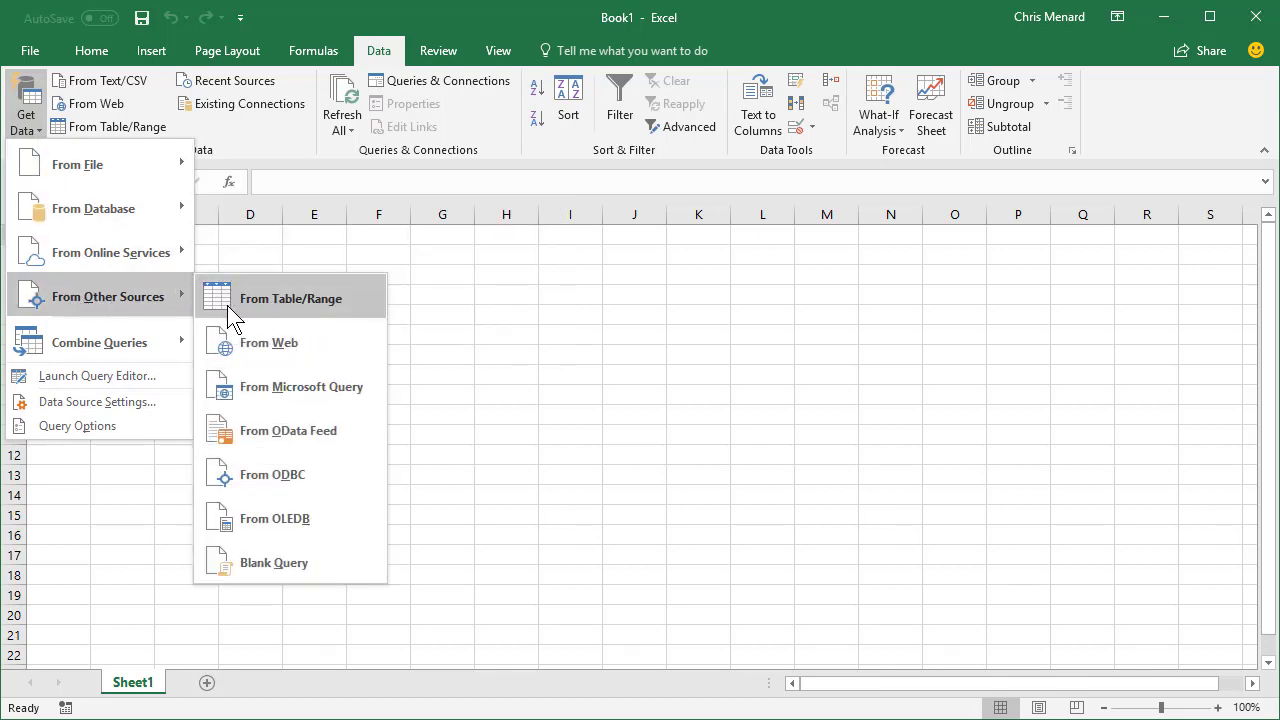
pyautogui.click(290, 298)
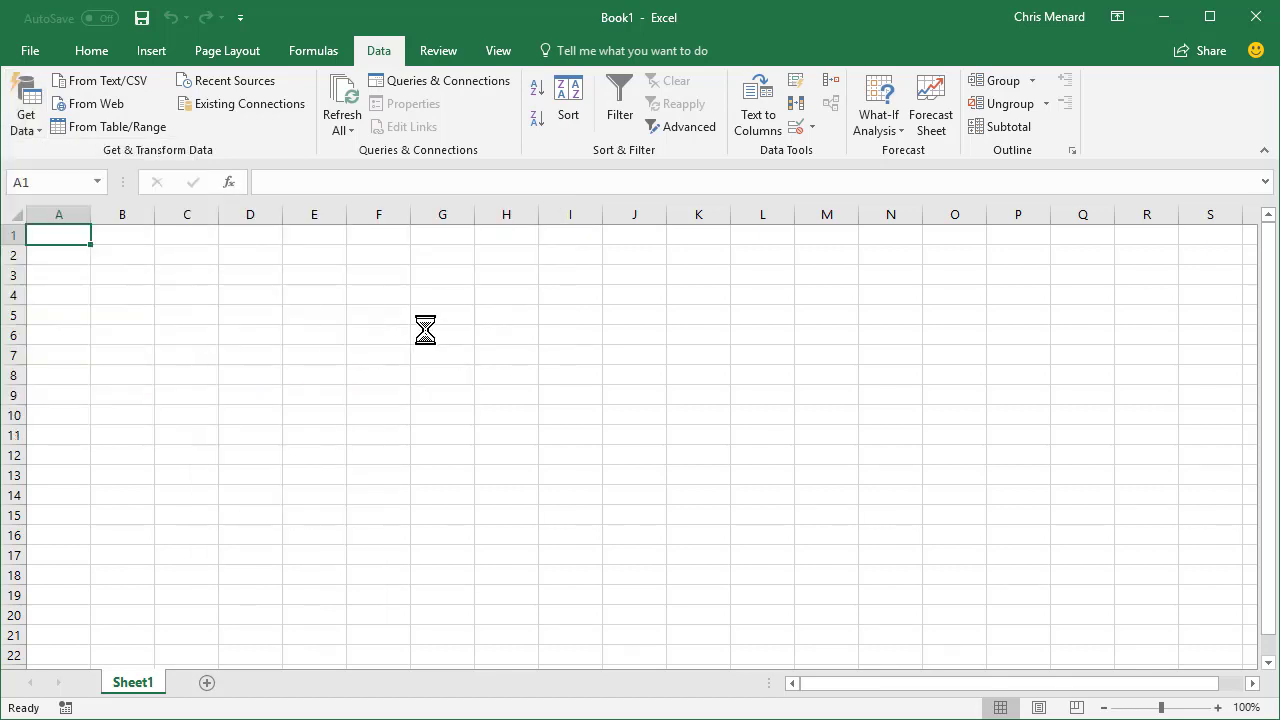
pyautogui.moveTo(445, 336)
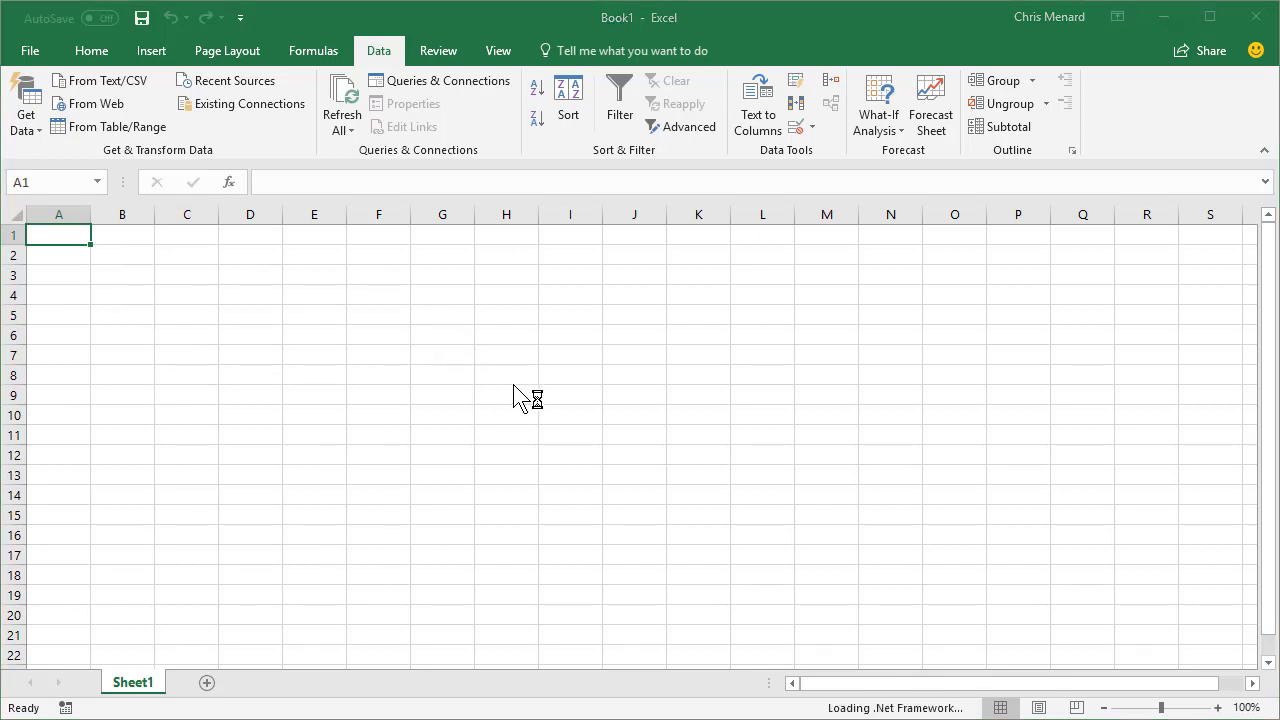
pyautogui.click(96, 103)
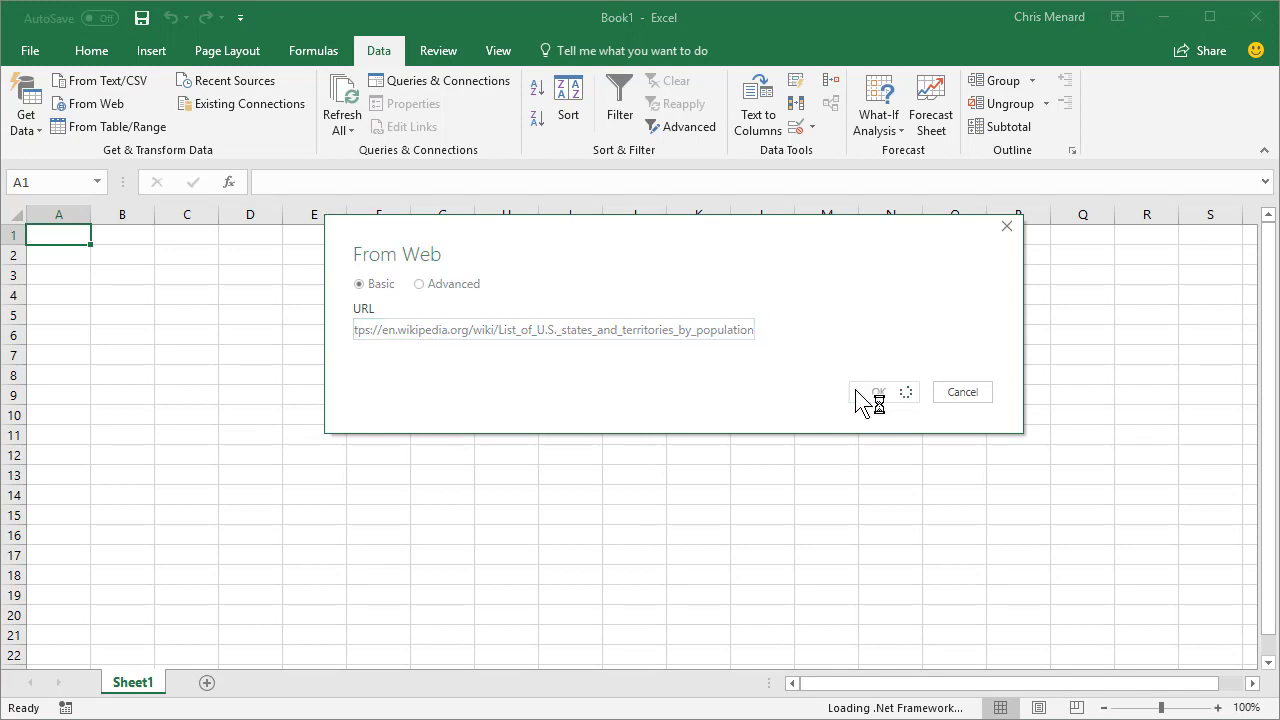
pyautogui.click(877, 391)
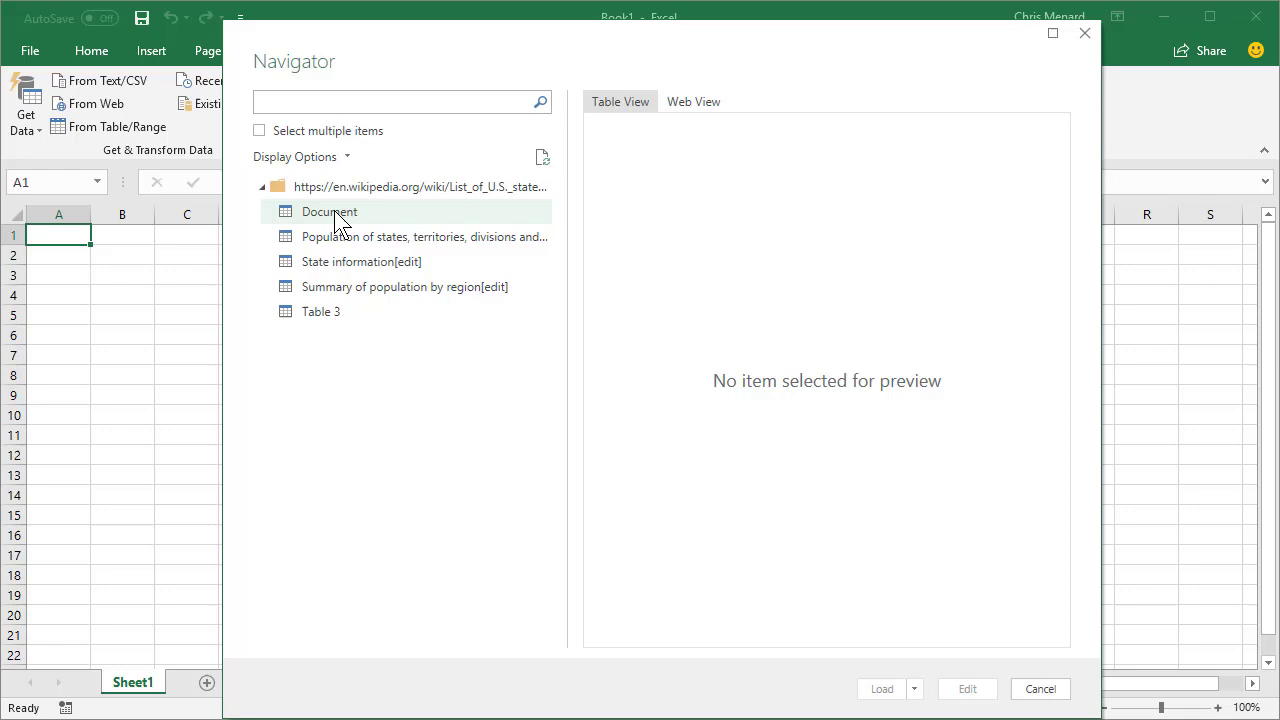
# - Preview the Document, Population of states, and State information tables in Navigator
pyautogui.click(328, 211)
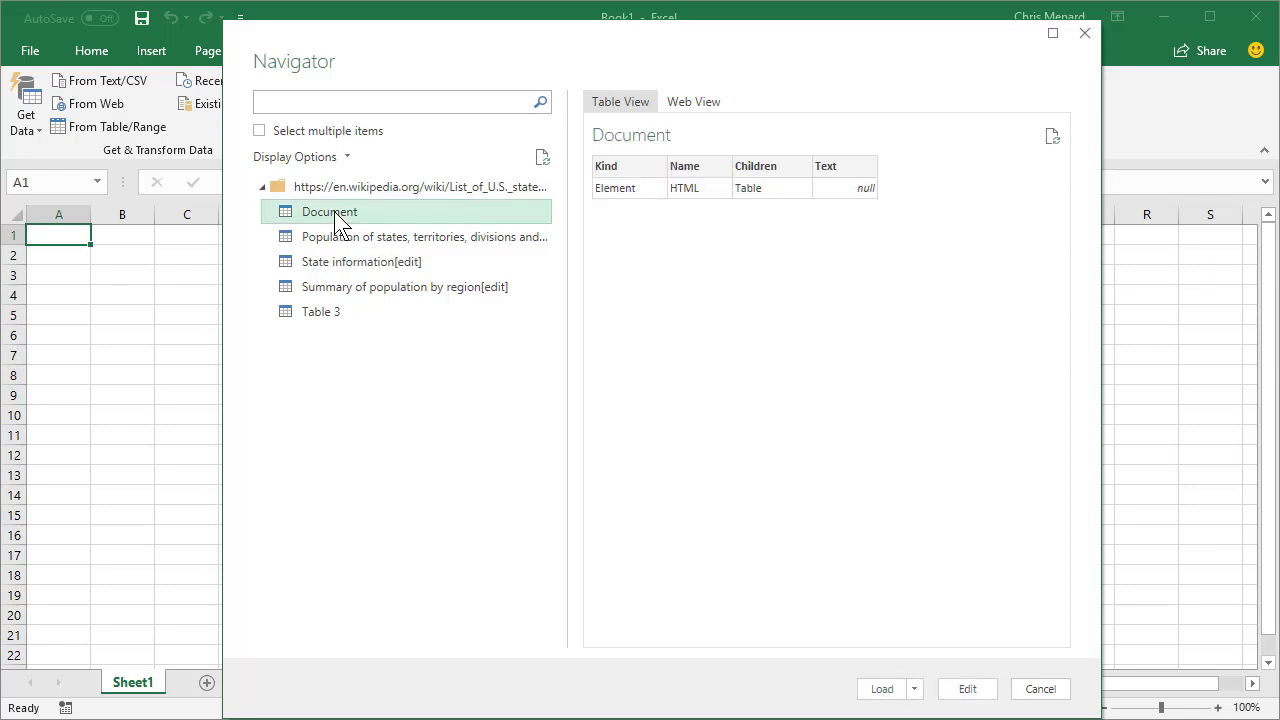
pyautogui.click(410, 237)
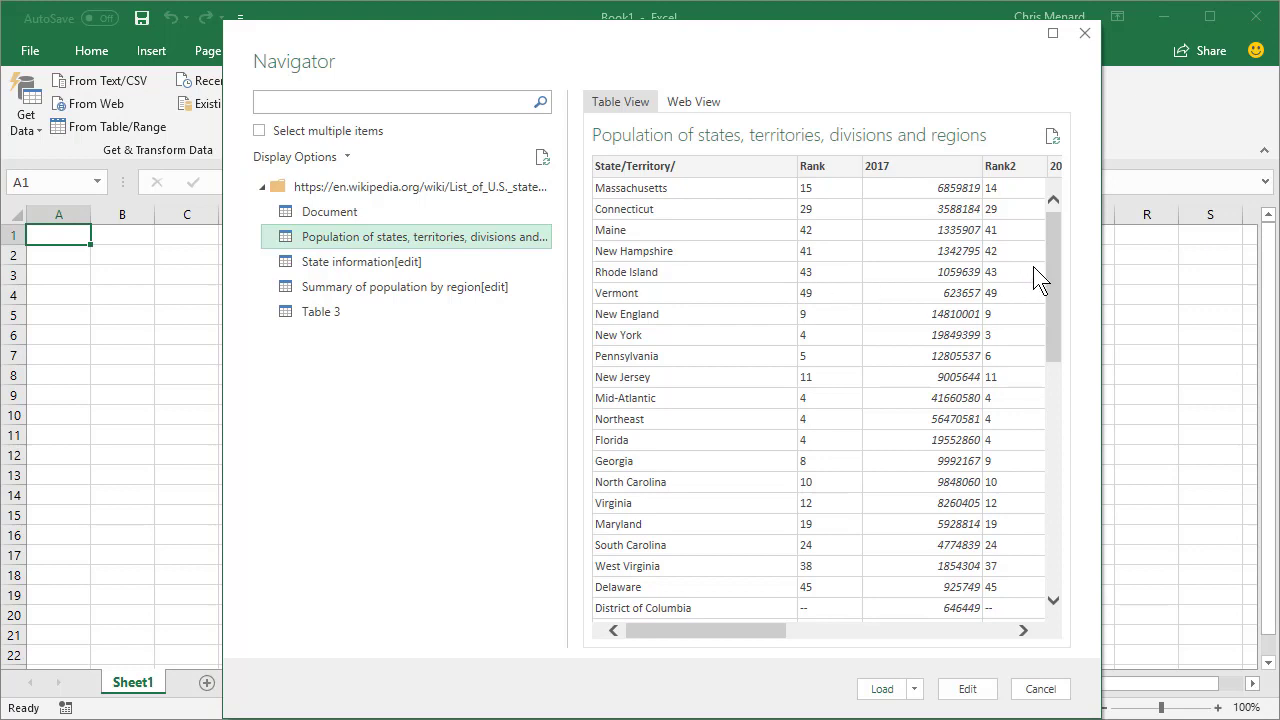
pyautogui.click(361, 261)
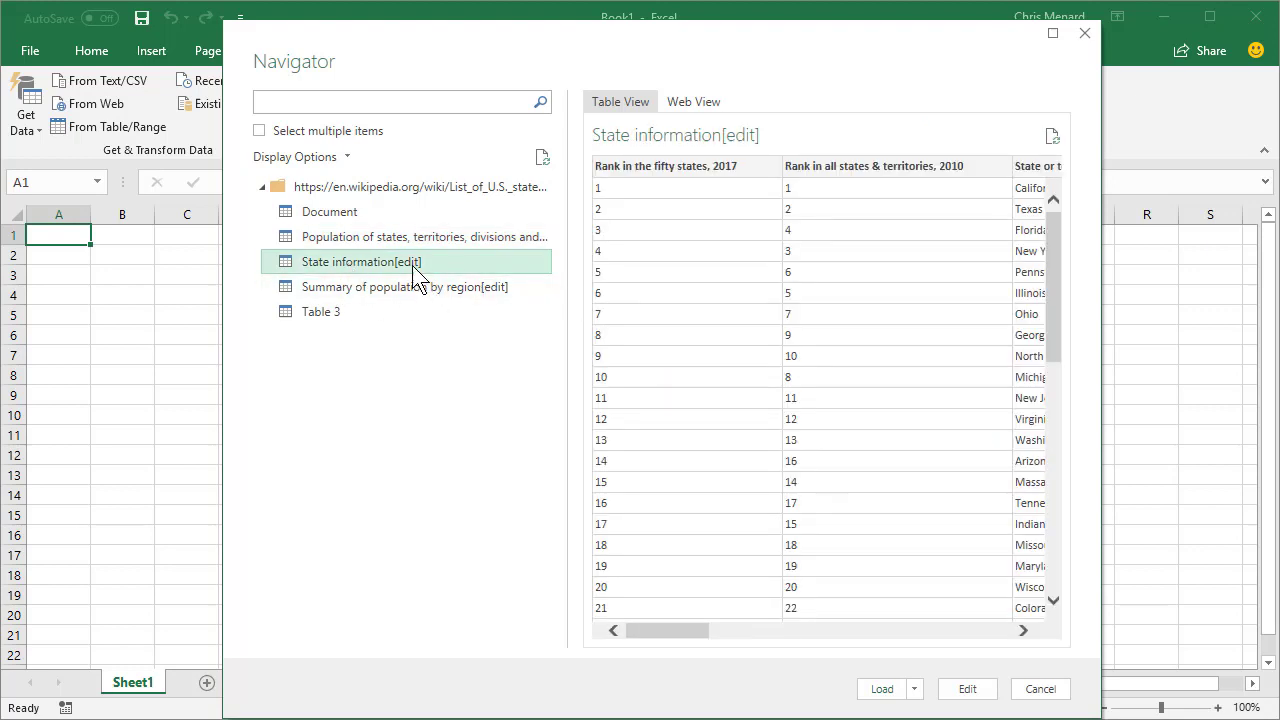
pyautogui.click(404, 287)
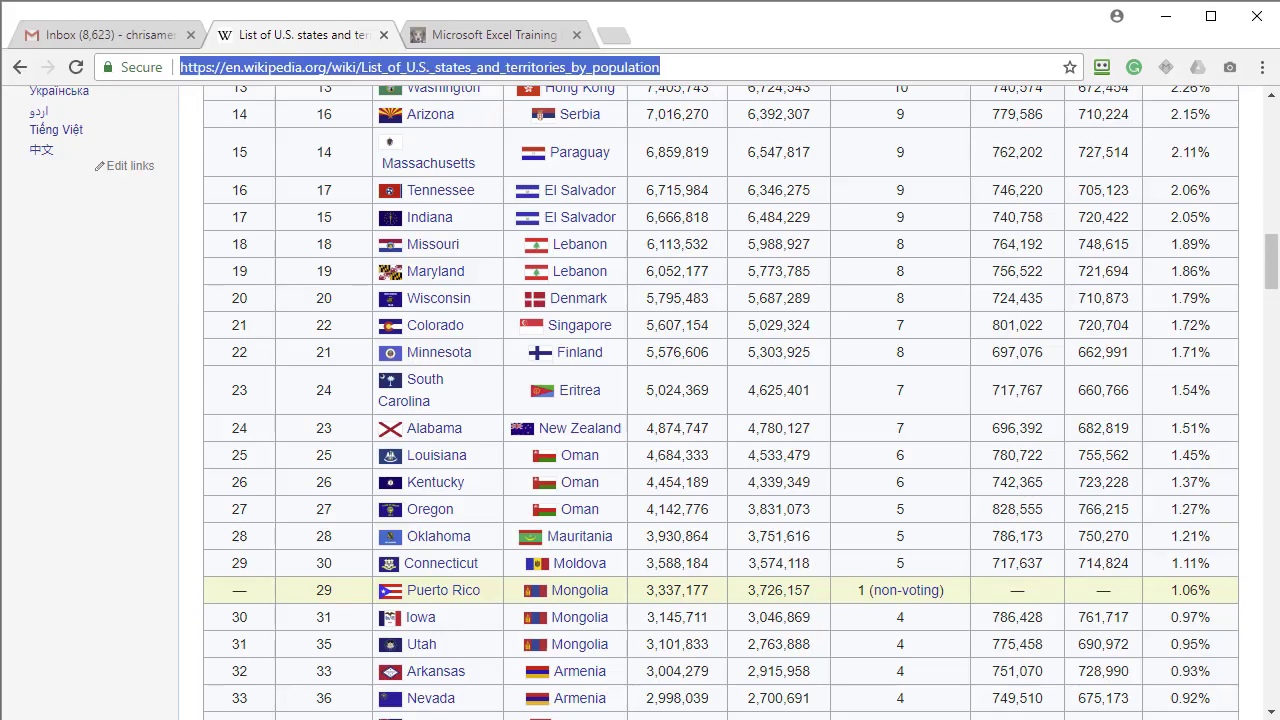
pyautogui.scroll(-3)
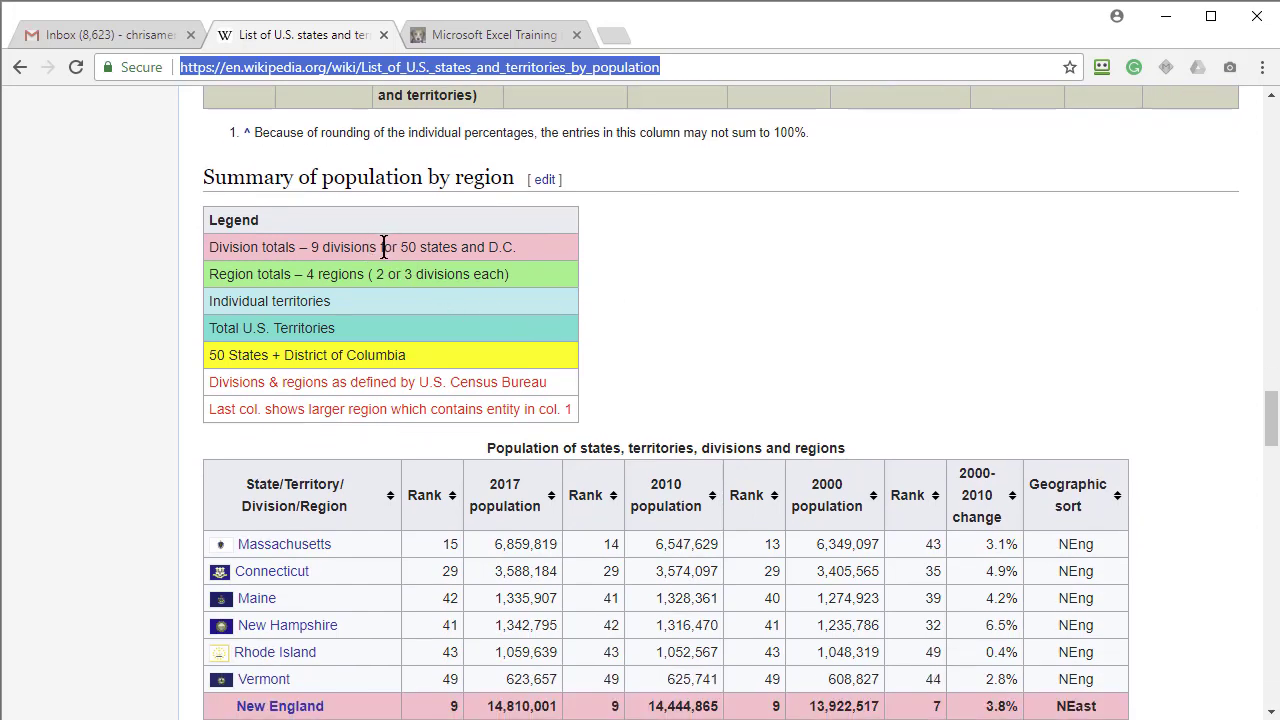
pyautogui.moveTo(384, 247)
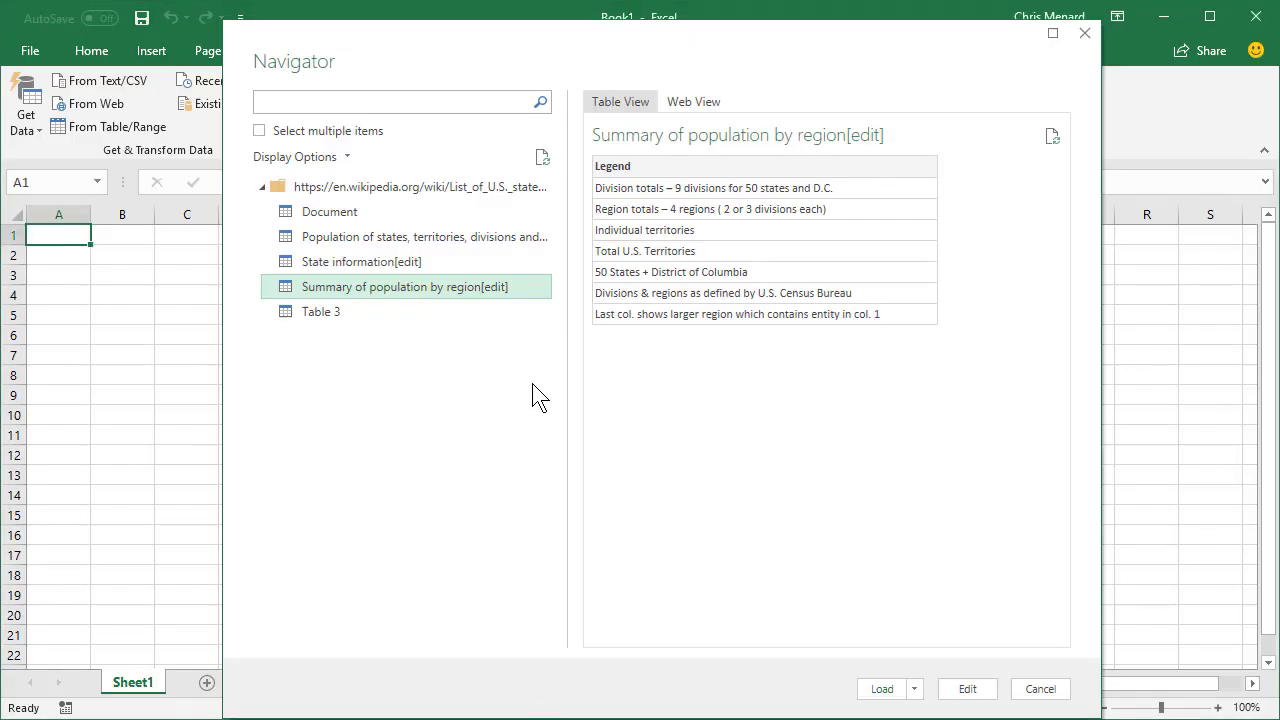
# - Preview Summary of population by region, then load the State information table
pyautogui.click(361, 261)
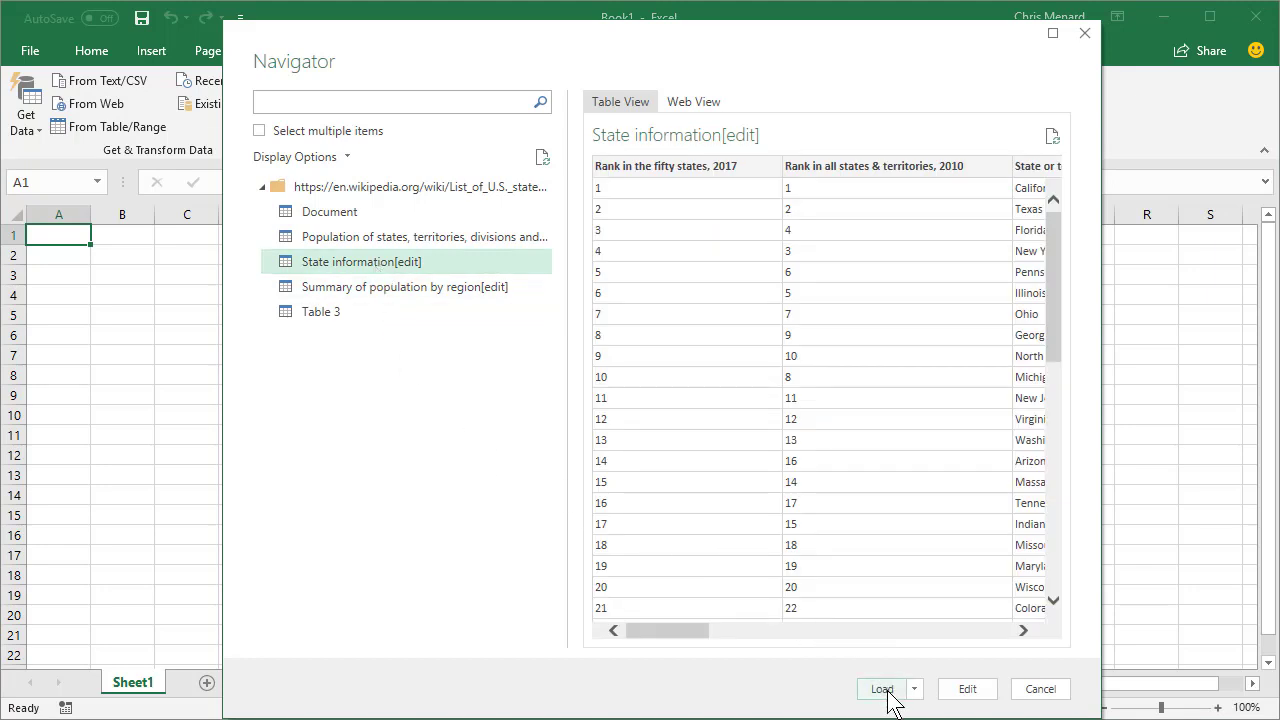
pyautogui.click(881, 689)
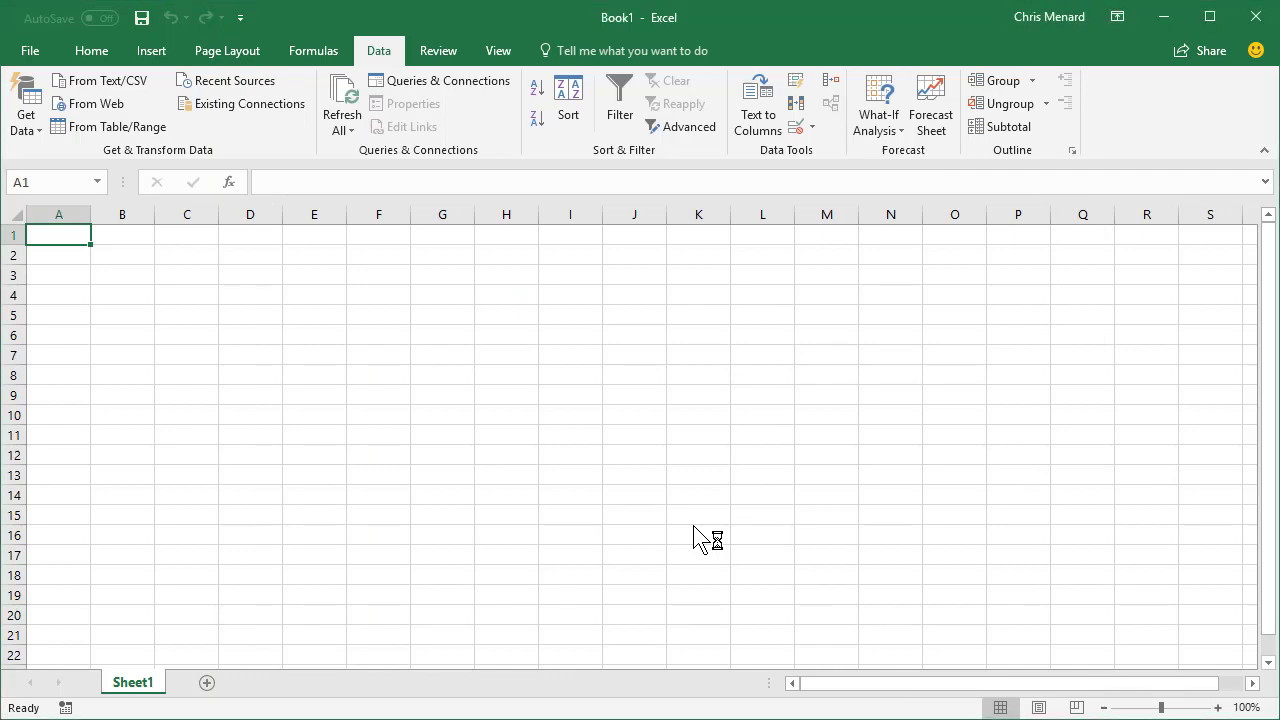
# - Close the Queries & Connections pane and select the imported table's rank column
pyautogui.click(440, 80)
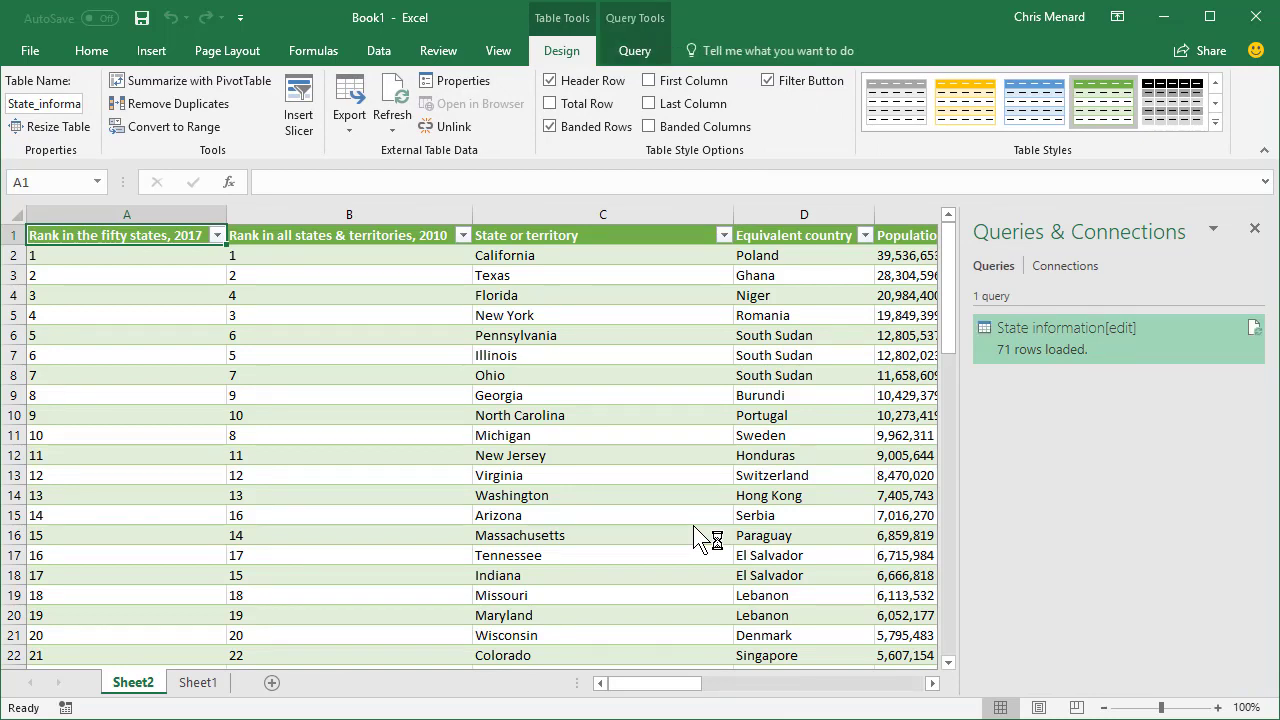
pyautogui.moveTo(745, 498)
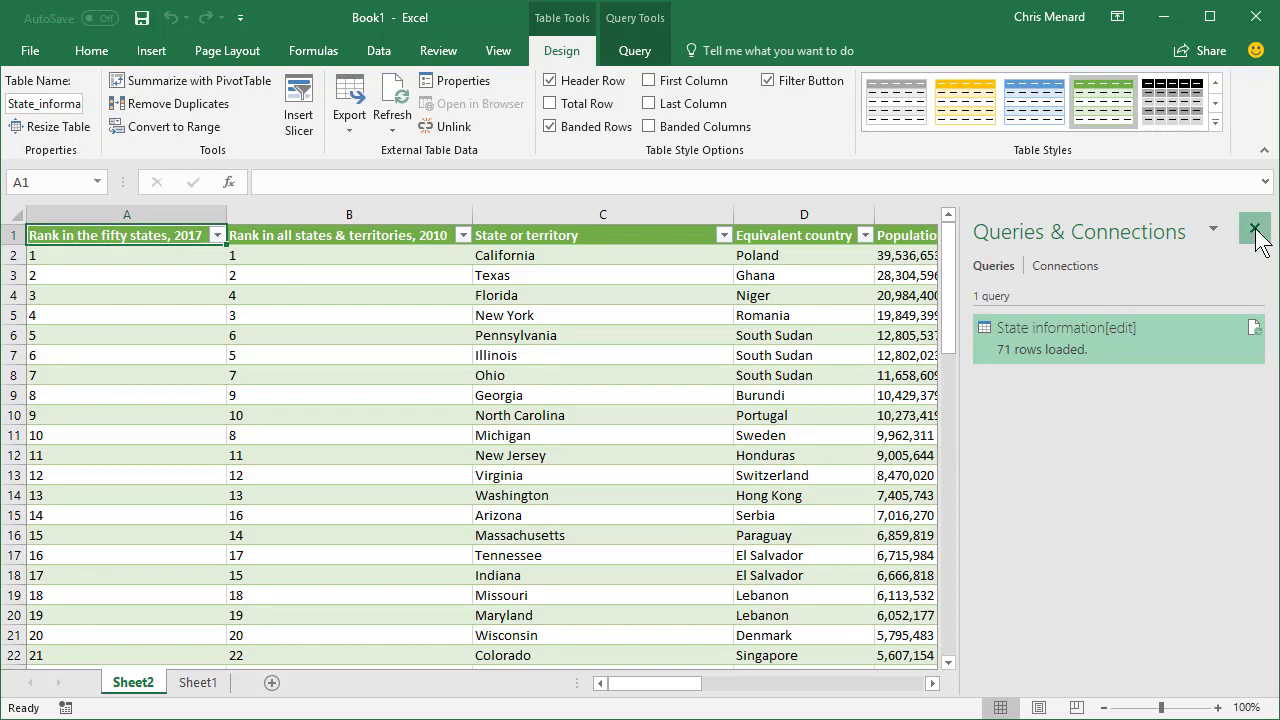
pyautogui.click(1255, 231)
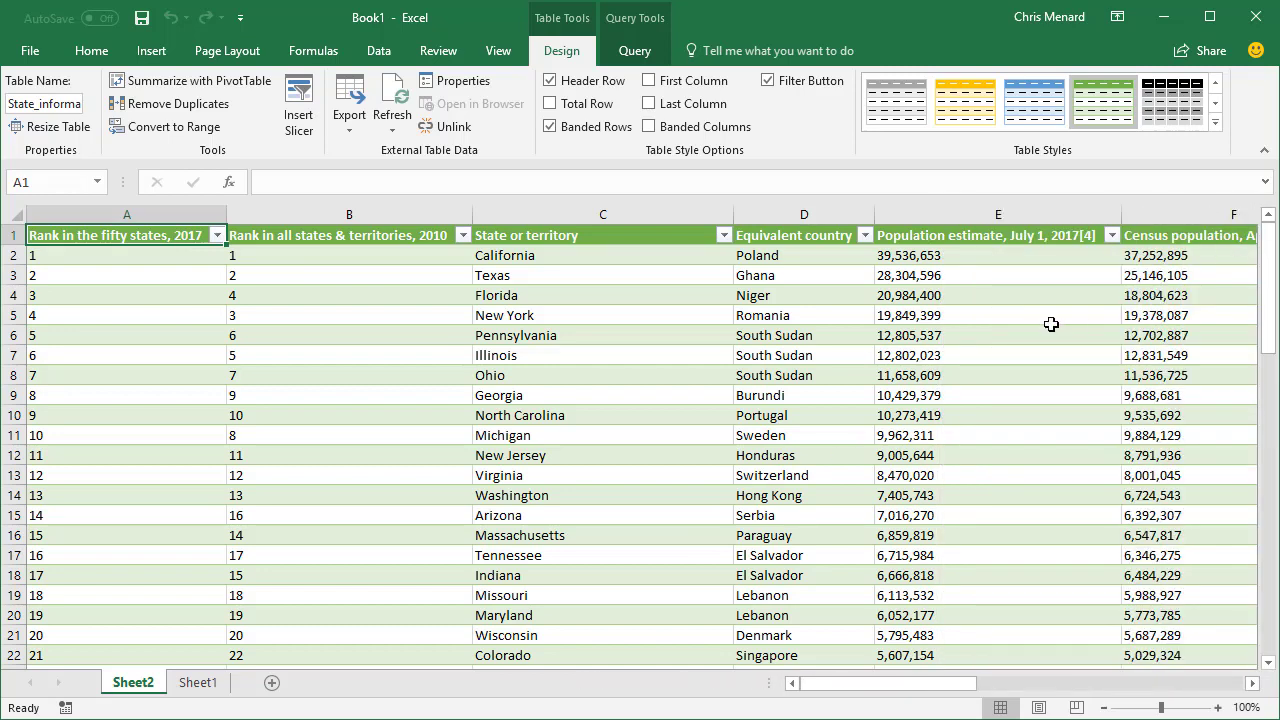
pyautogui.click(602, 415)
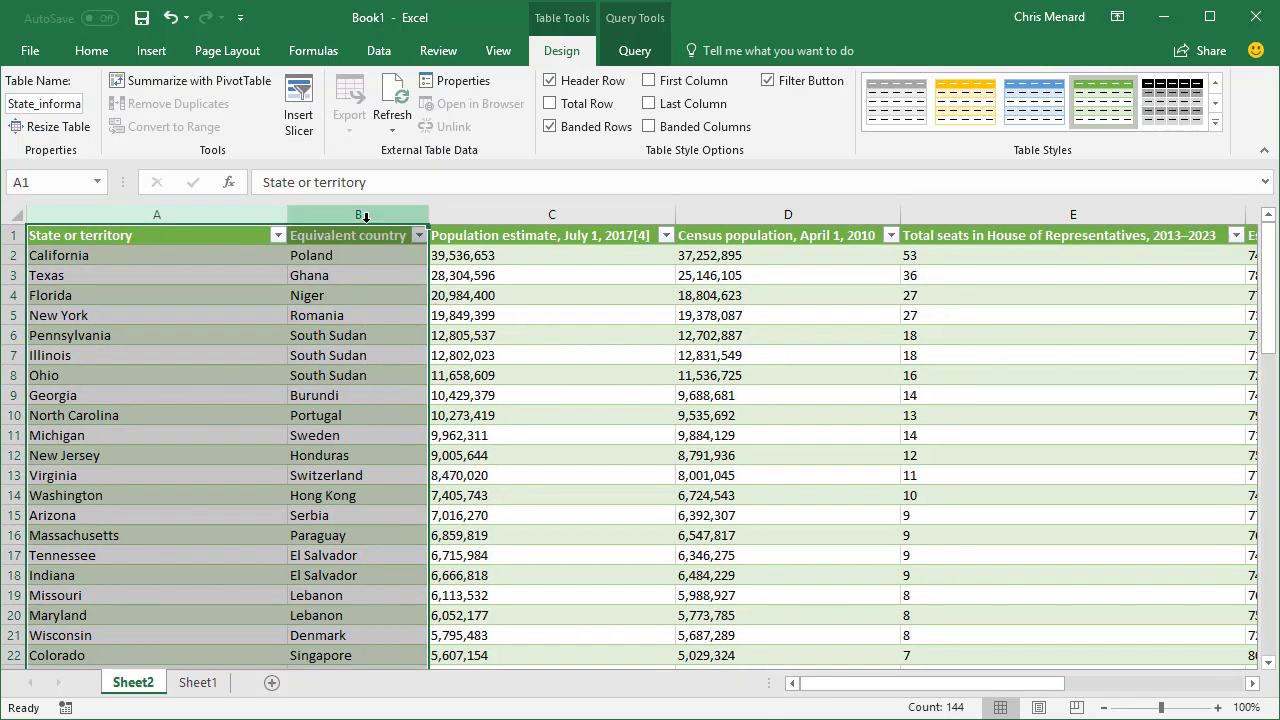
# - Delete the rank, country, House seat and percent columns, keeping state and both populations
pyautogui.click(357, 214)
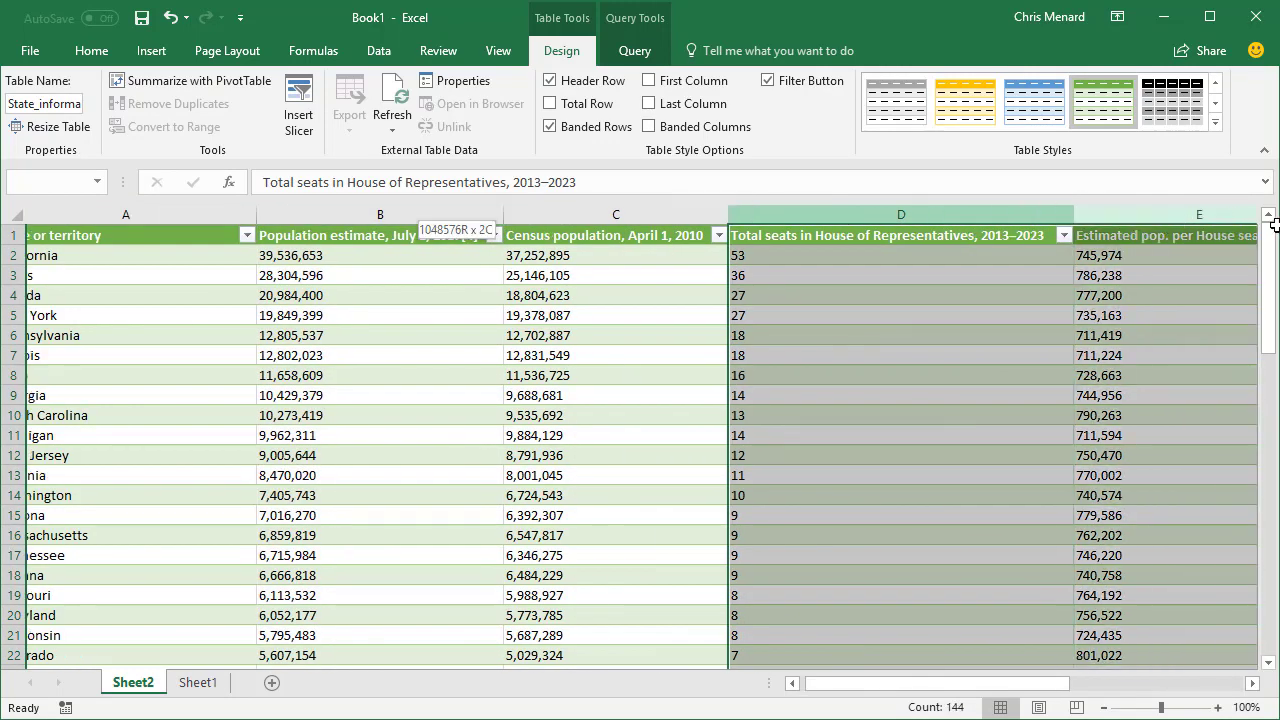
pyautogui.hscroll(3)
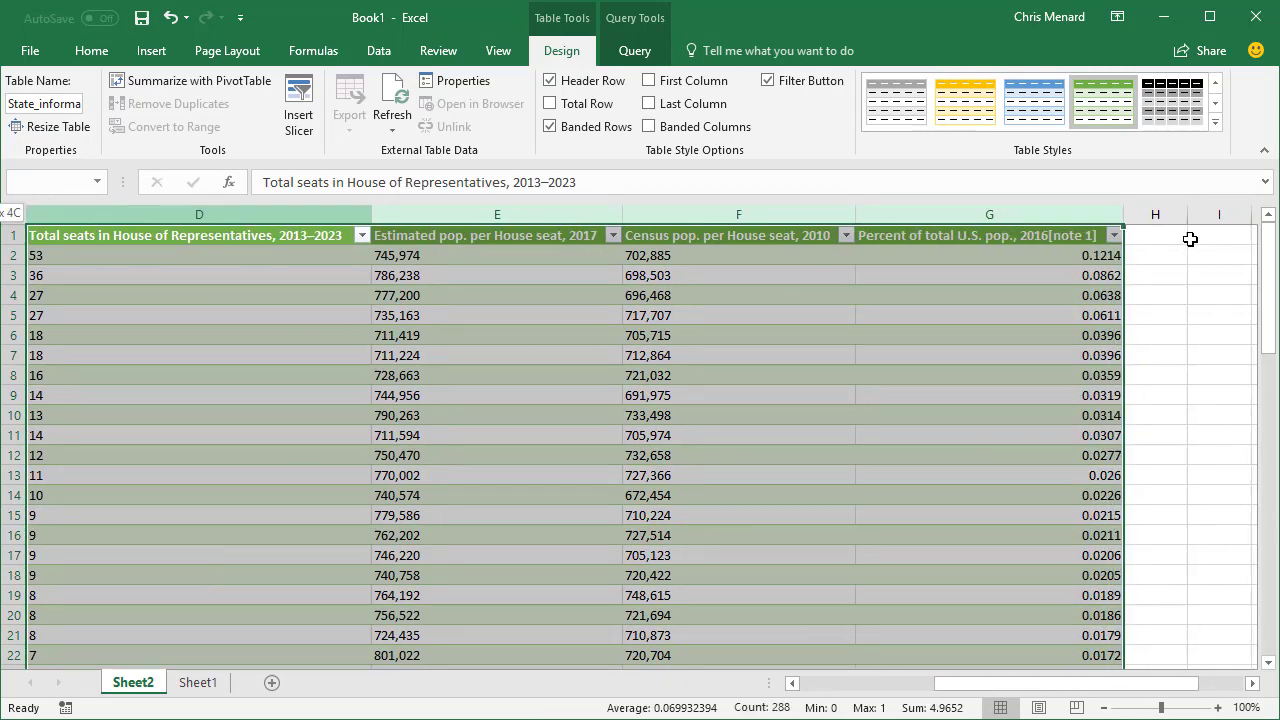
pyautogui.rightClick(199, 214)
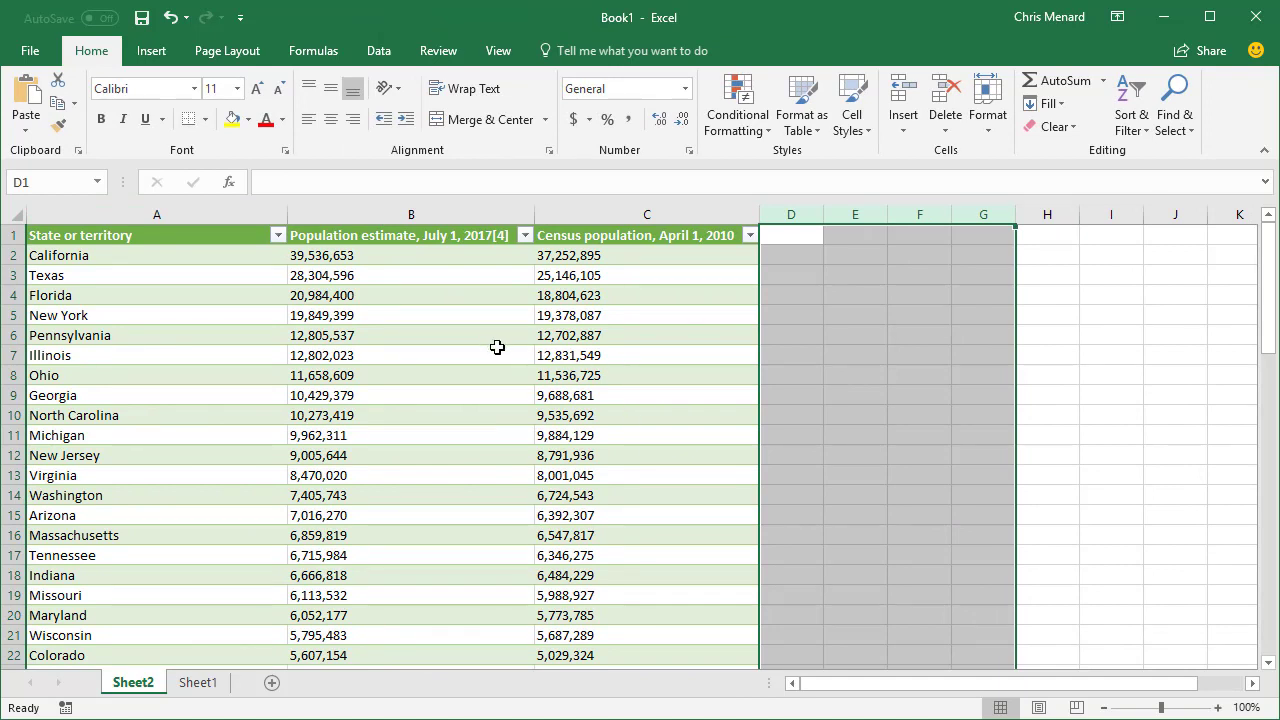
pyautogui.moveTo(856, 293)
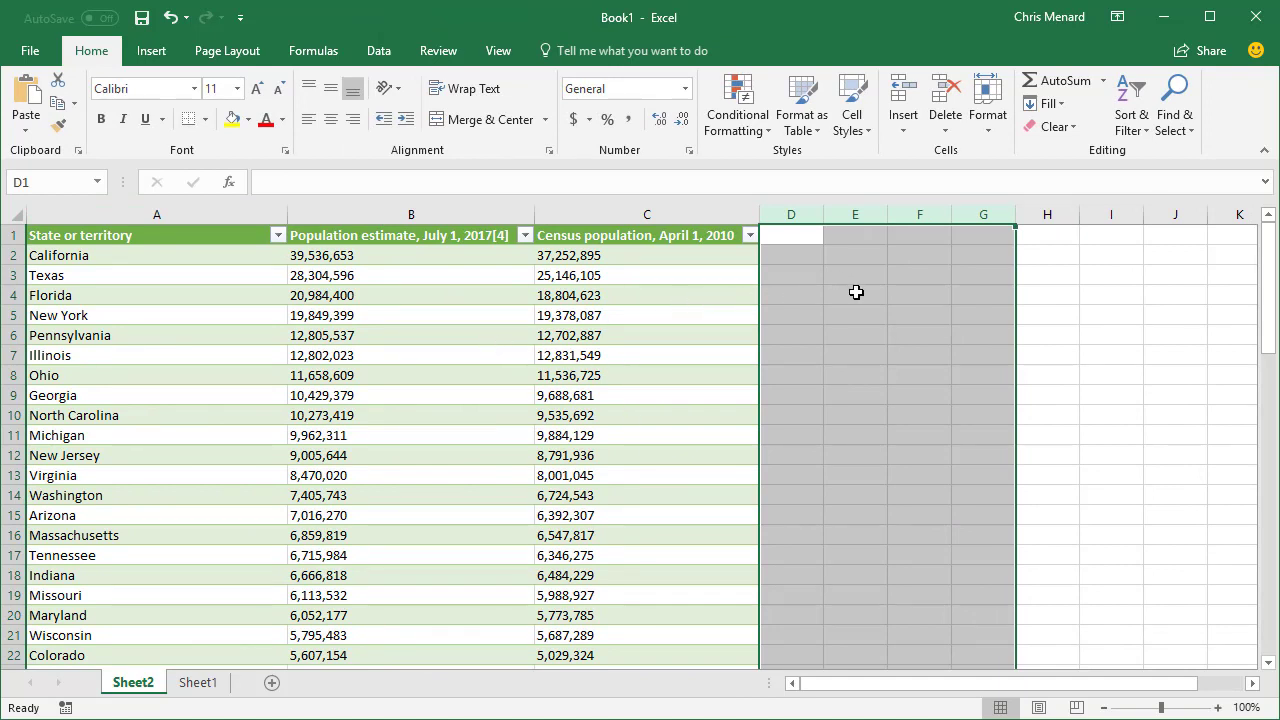
pyautogui.click(854, 294)
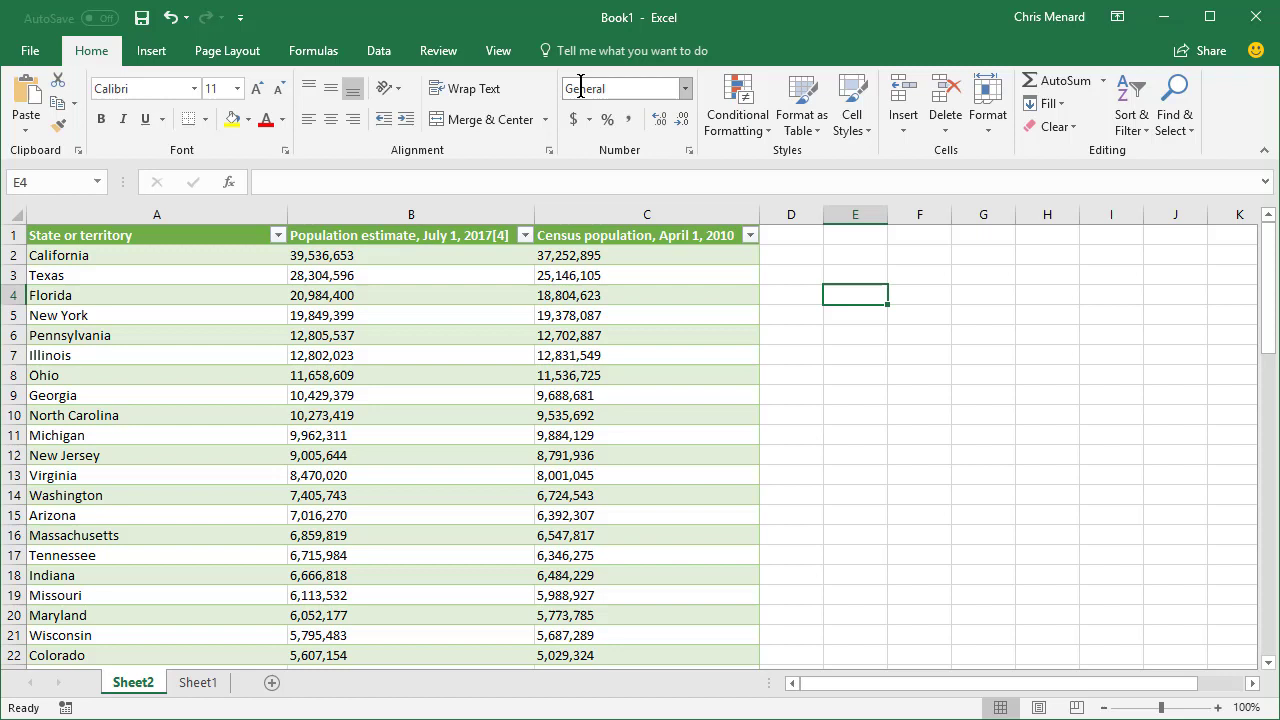
pyautogui.moveTo(438, 50)
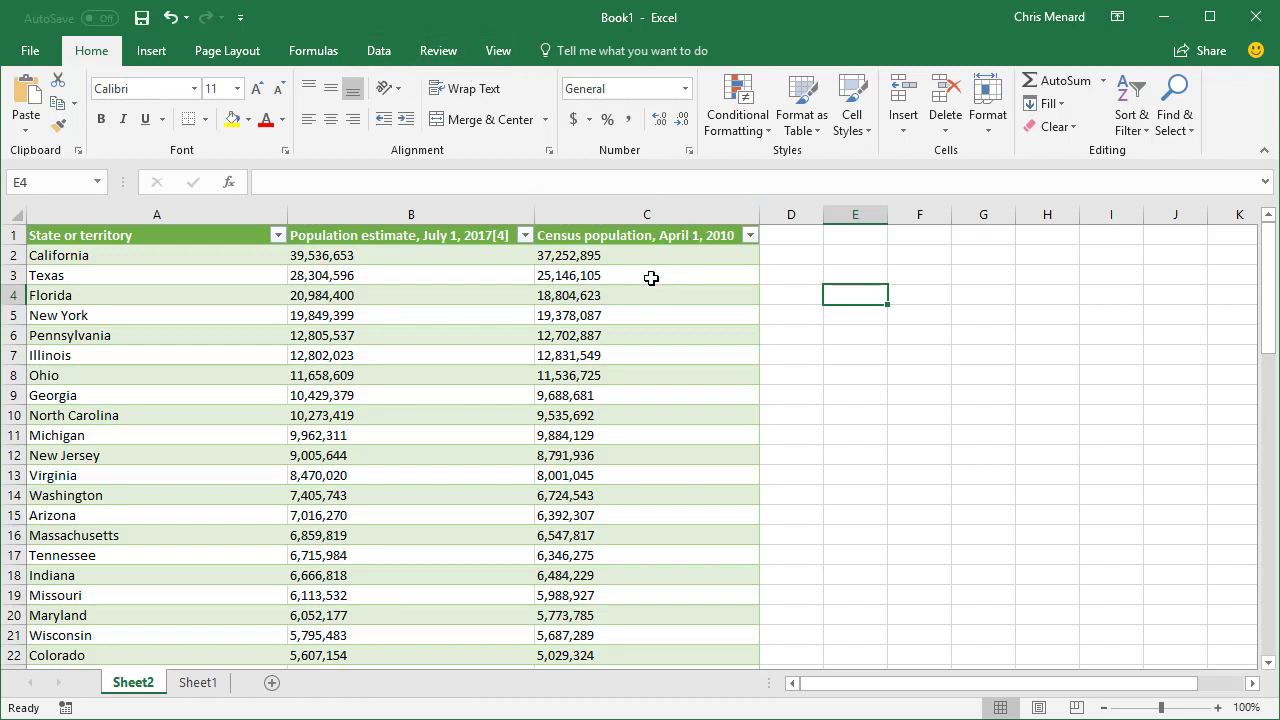
pyautogui.click(646, 295)
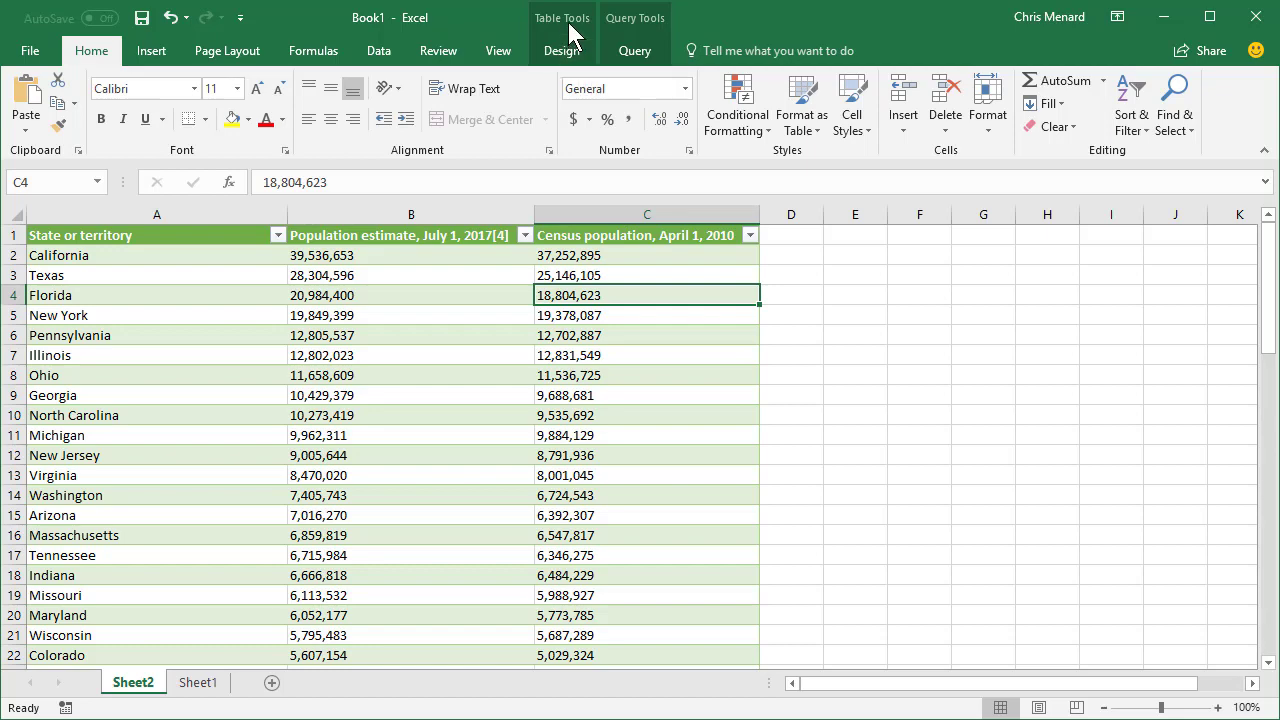
pyautogui.click(562, 50)
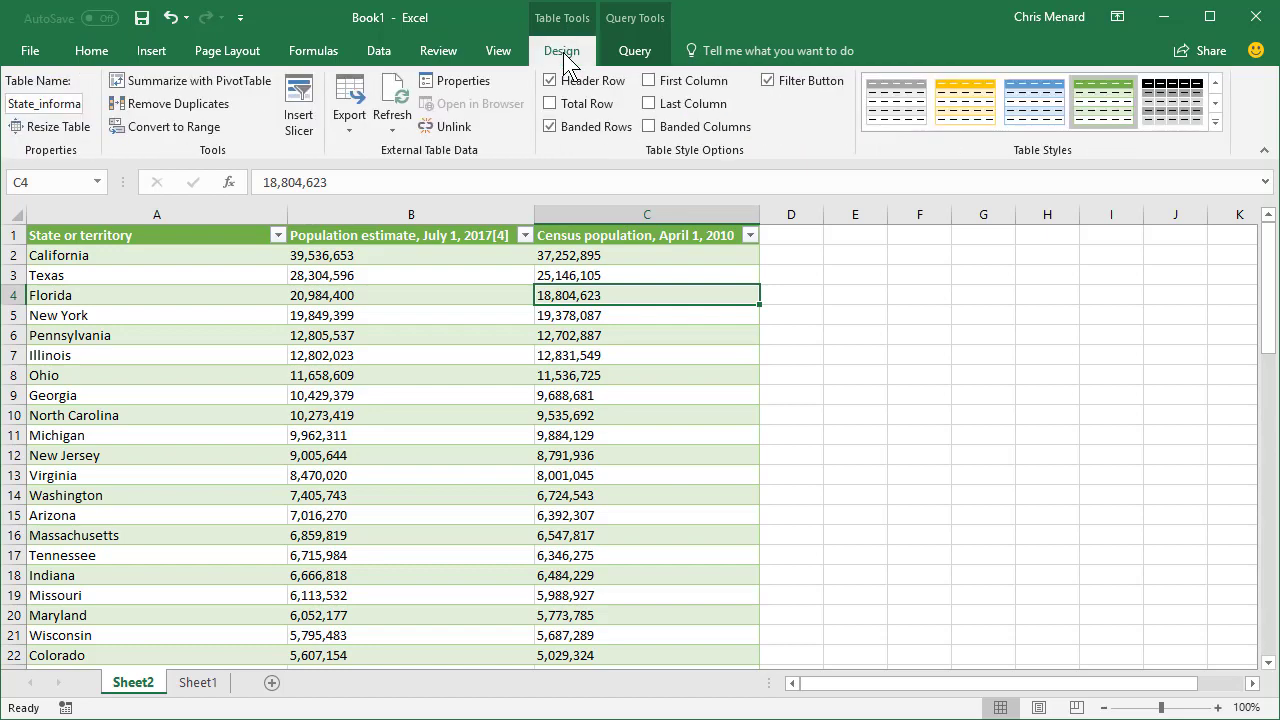
pyautogui.moveTo(510, 170)
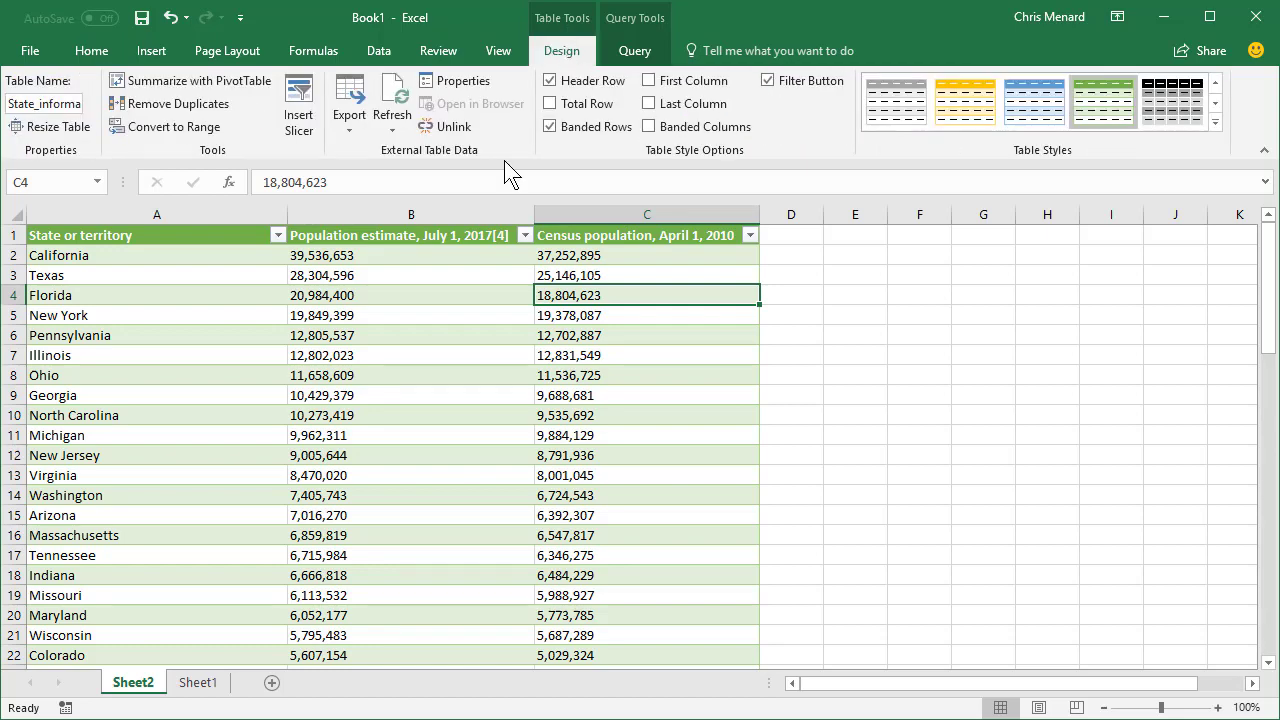
pyautogui.click(410, 255)
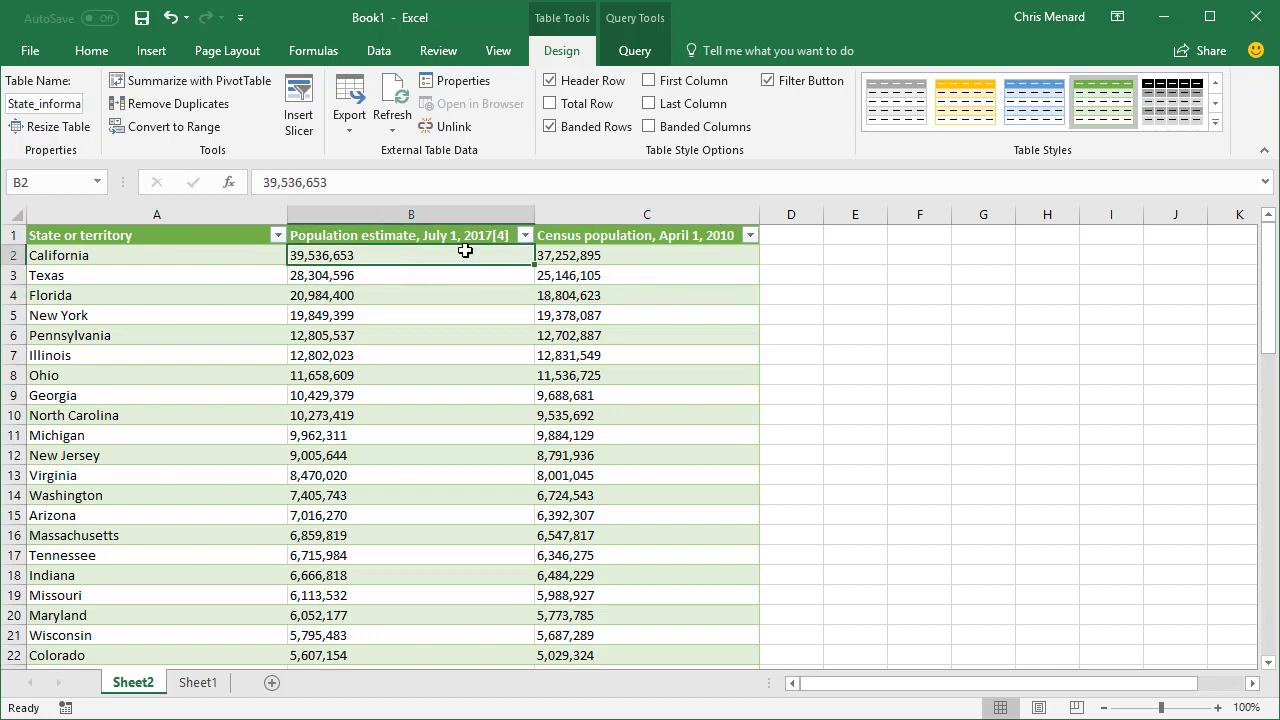
pyautogui.click(525, 235)
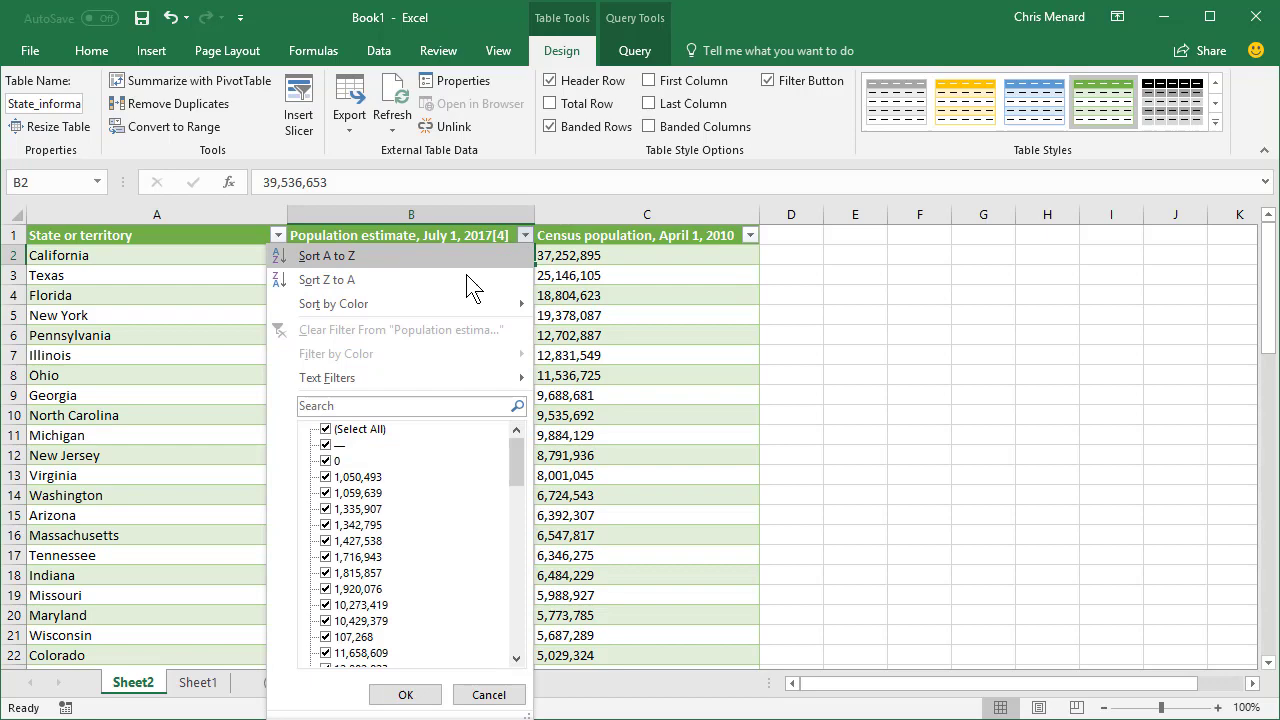
pyautogui.moveTo(420, 300)
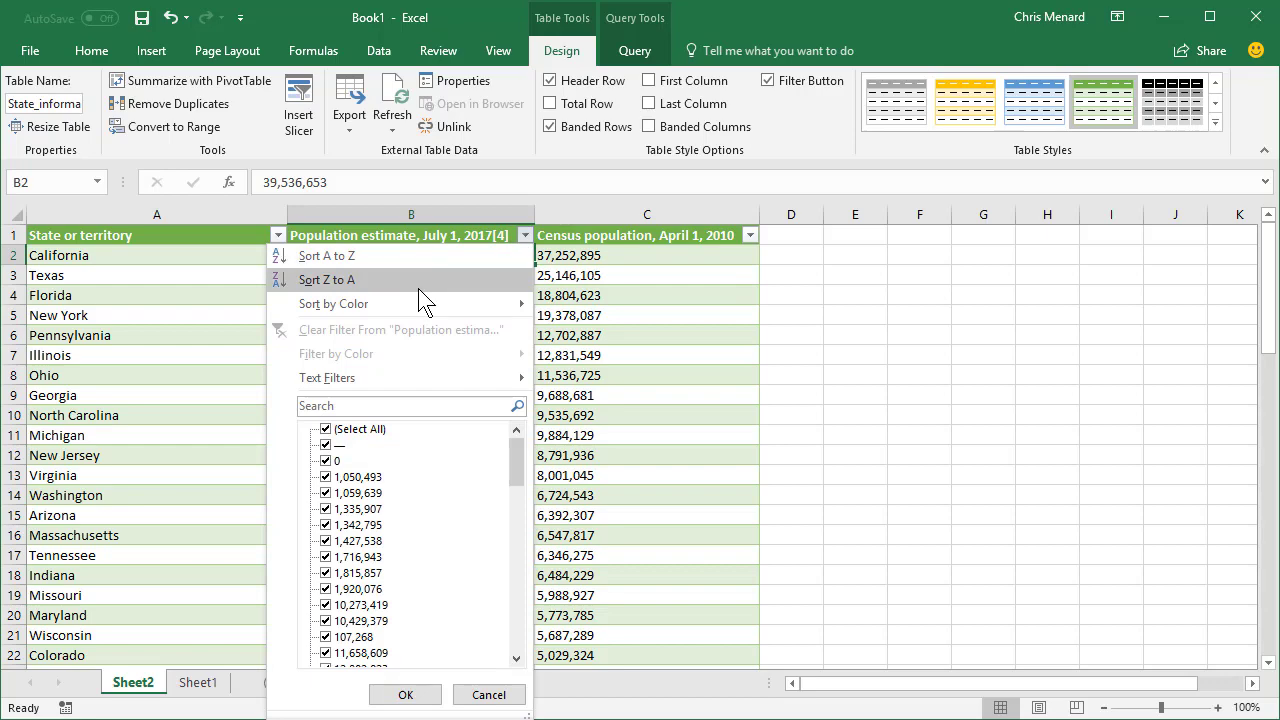
pyautogui.click(326, 279)
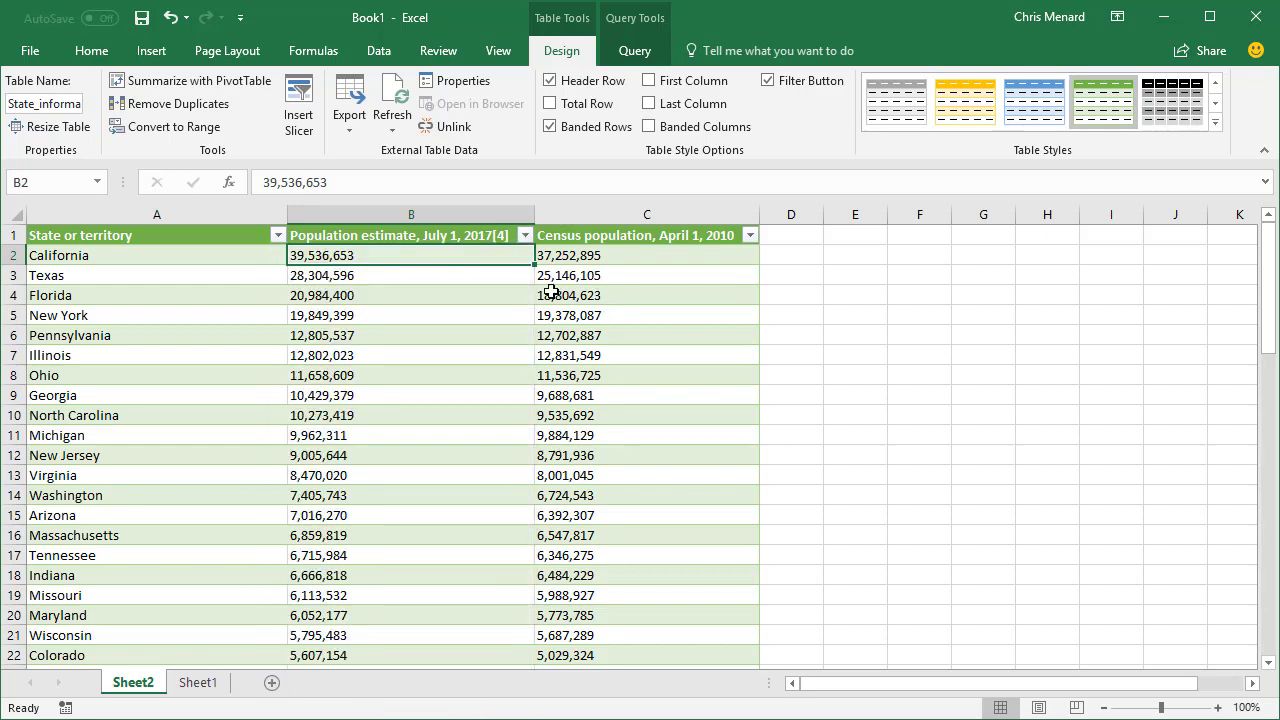
pyautogui.scroll(-3)
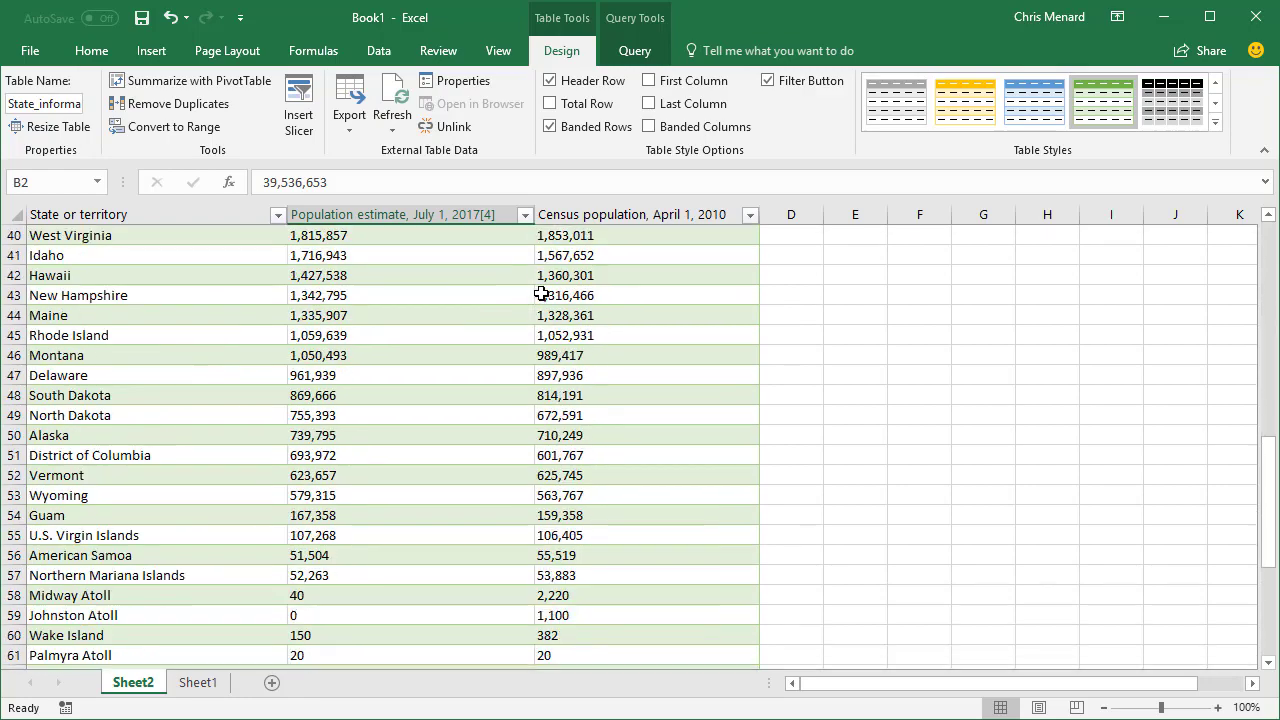
pyautogui.scroll(3)
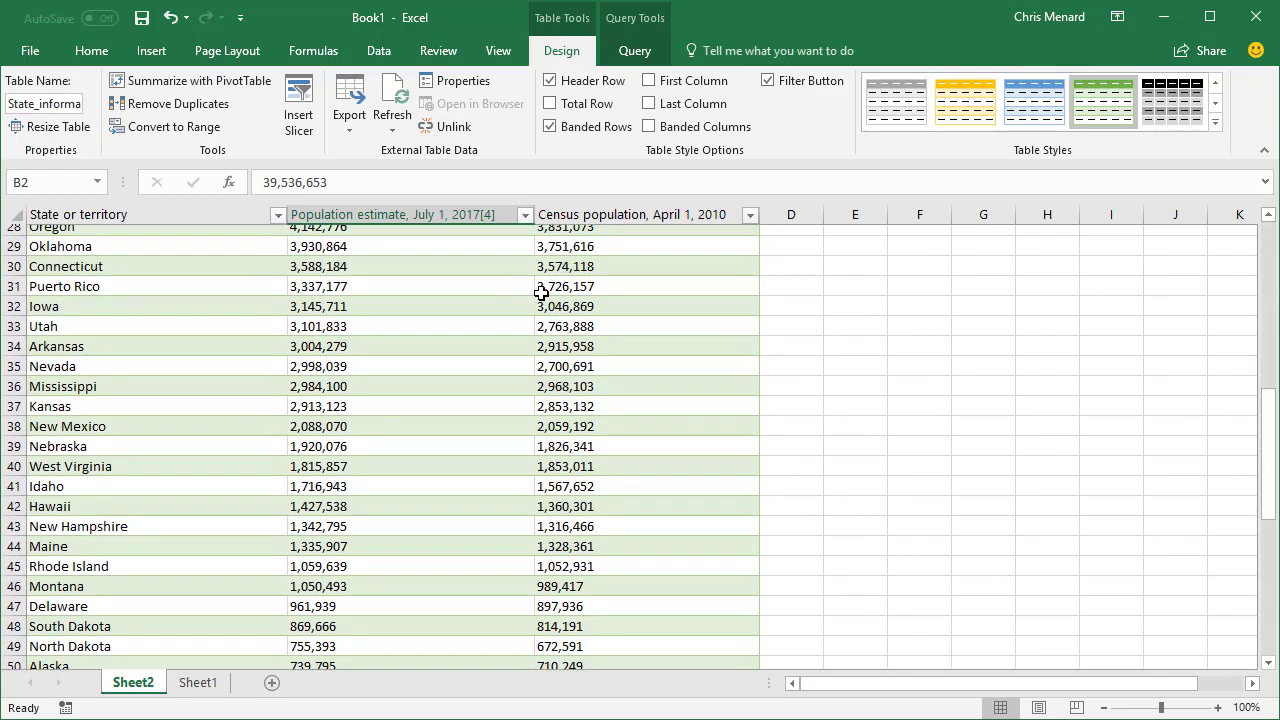
pyautogui.scroll(3)
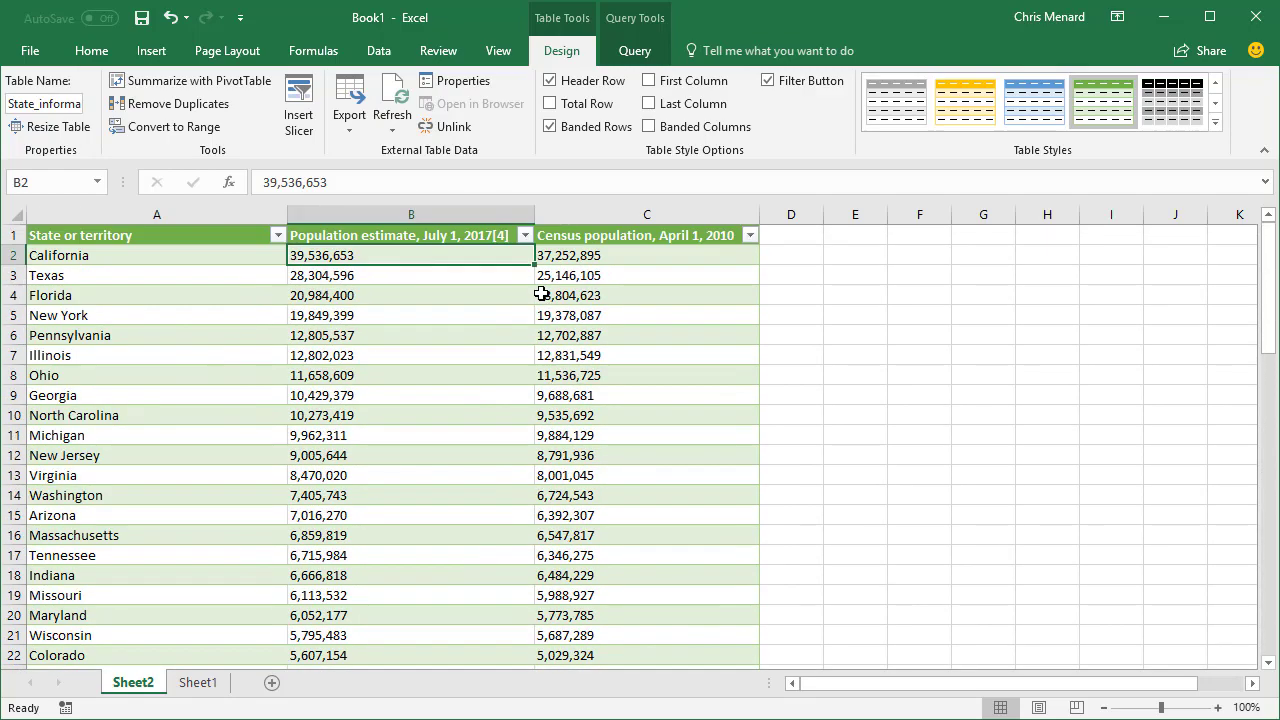
pyautogui.scroll(-3)
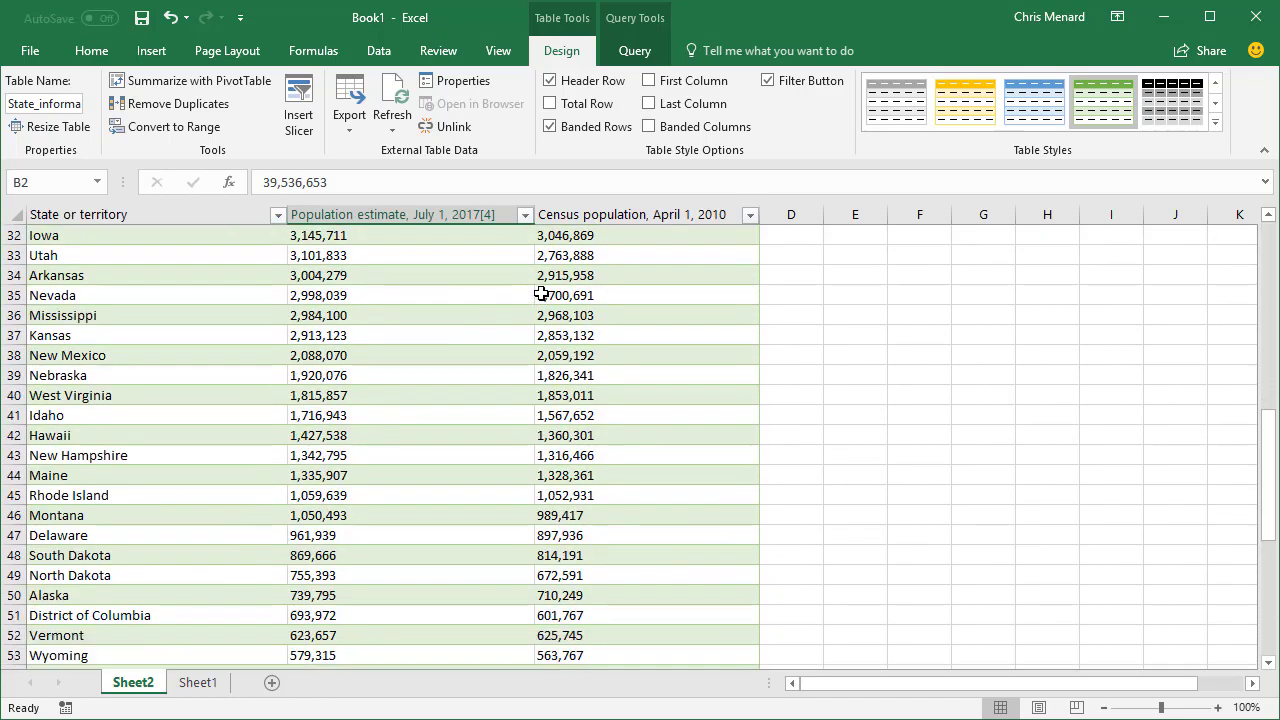
pyautogui.scroll(-3)
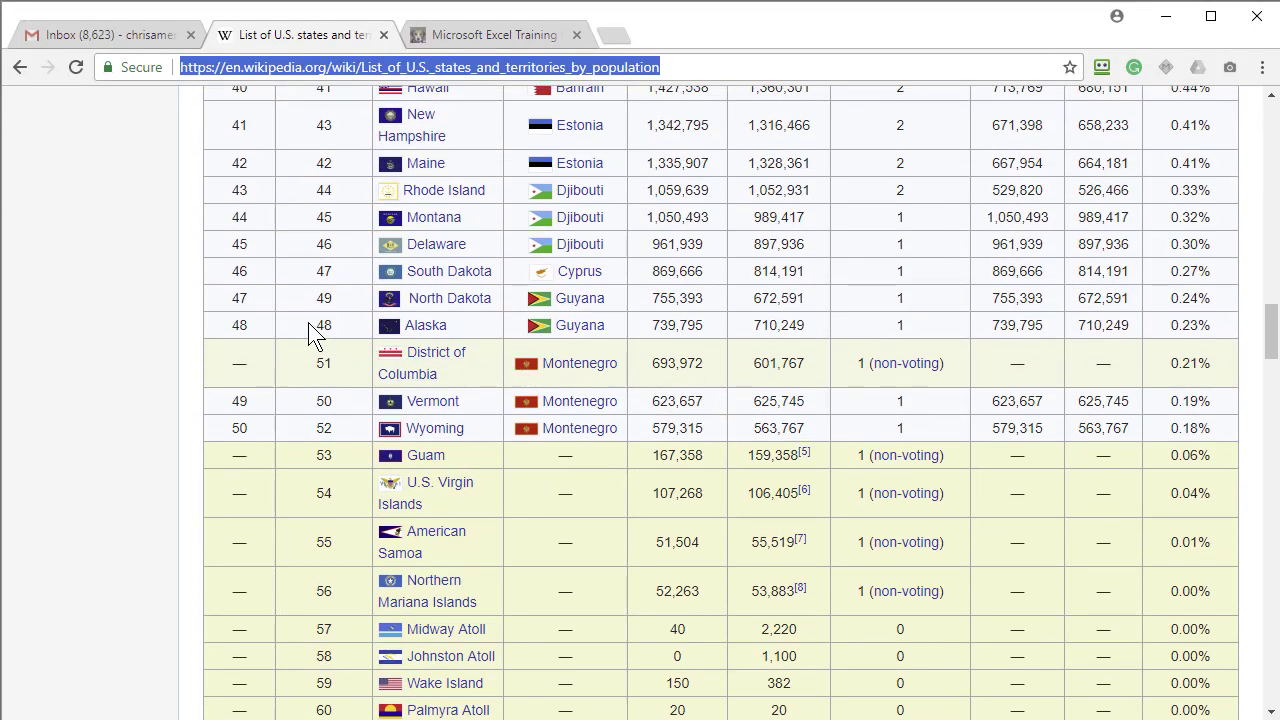
# - Scroll the Wikipedia table to the territory rows and fifty-state totals
pyautogui.scroll(-3)
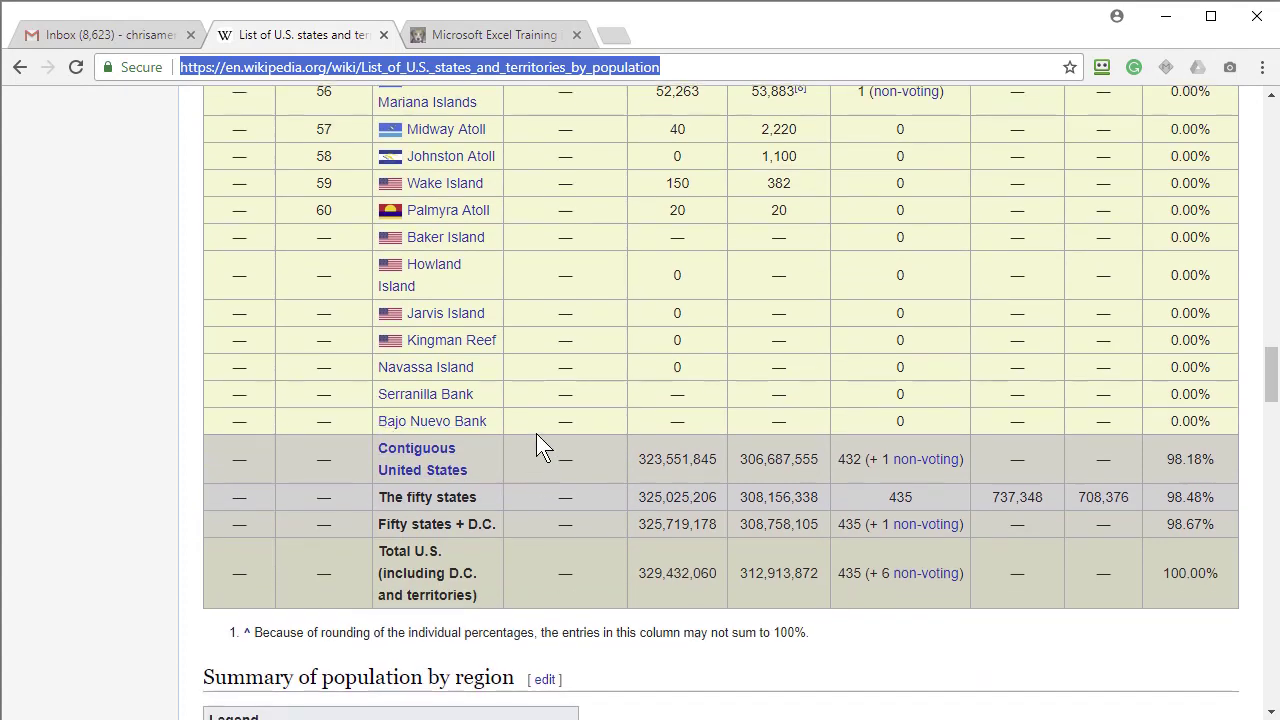
pyautogui.scroll(3)
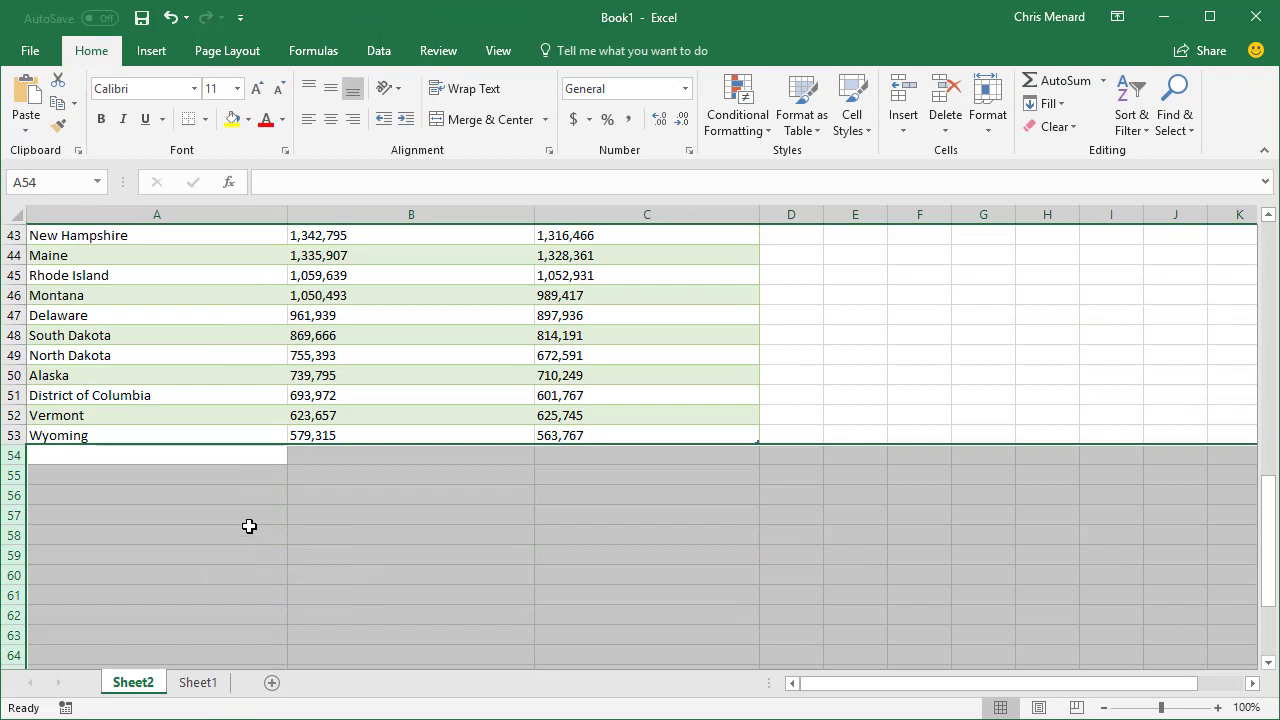
pyautogui.moveTo(179, 475)
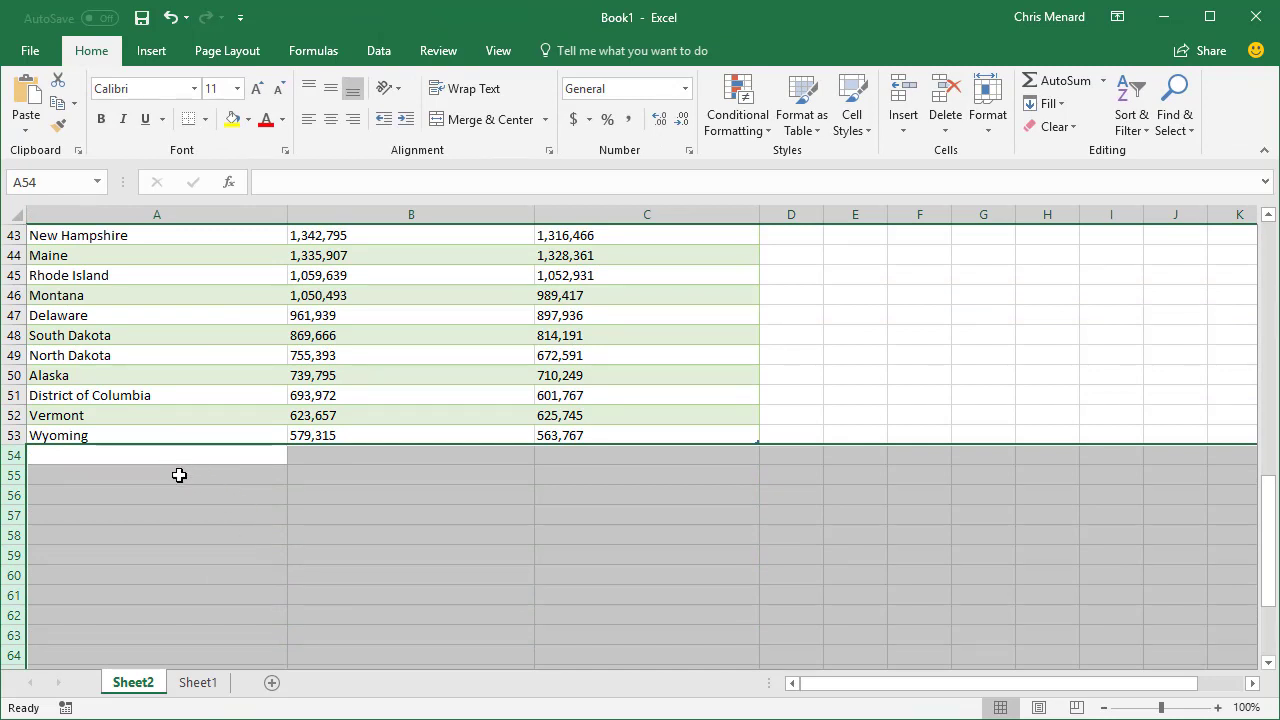
pyautogui.moveTo(80, 435)
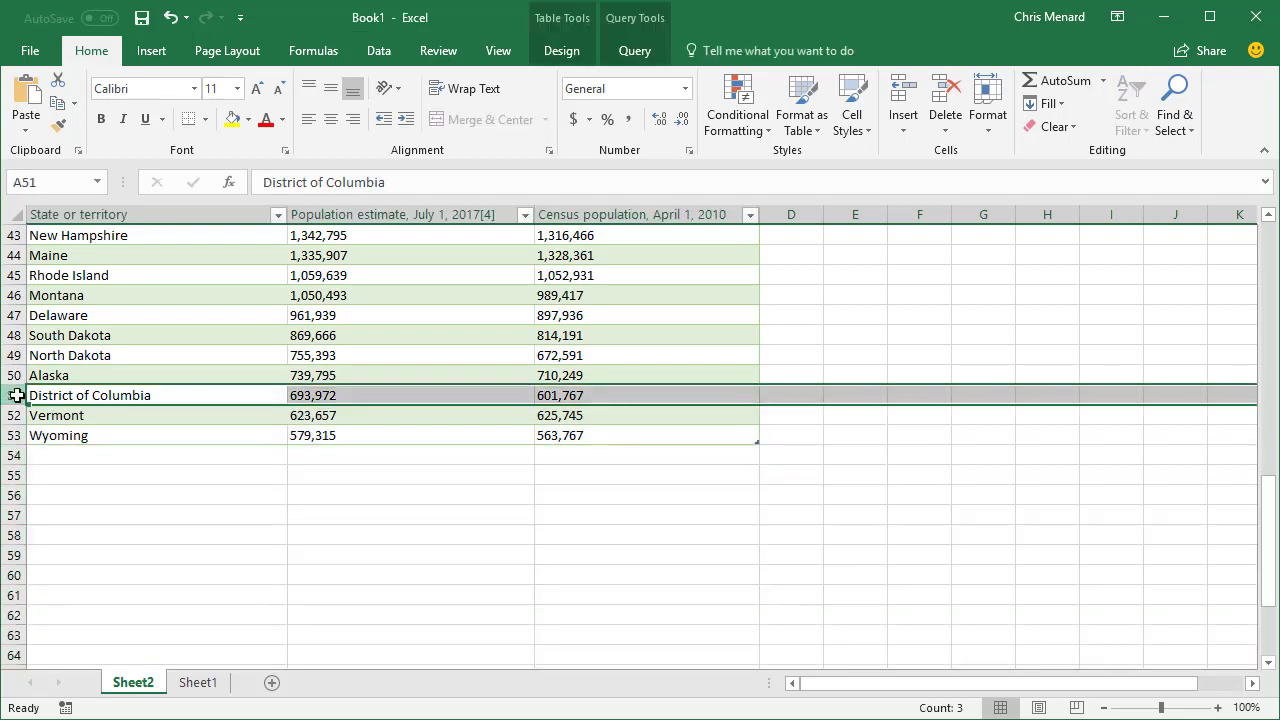
# - Delete the District of Columbia and Puerto Rico rows, leaving only the 50 states
pyautogui.rightClick(90, 395)
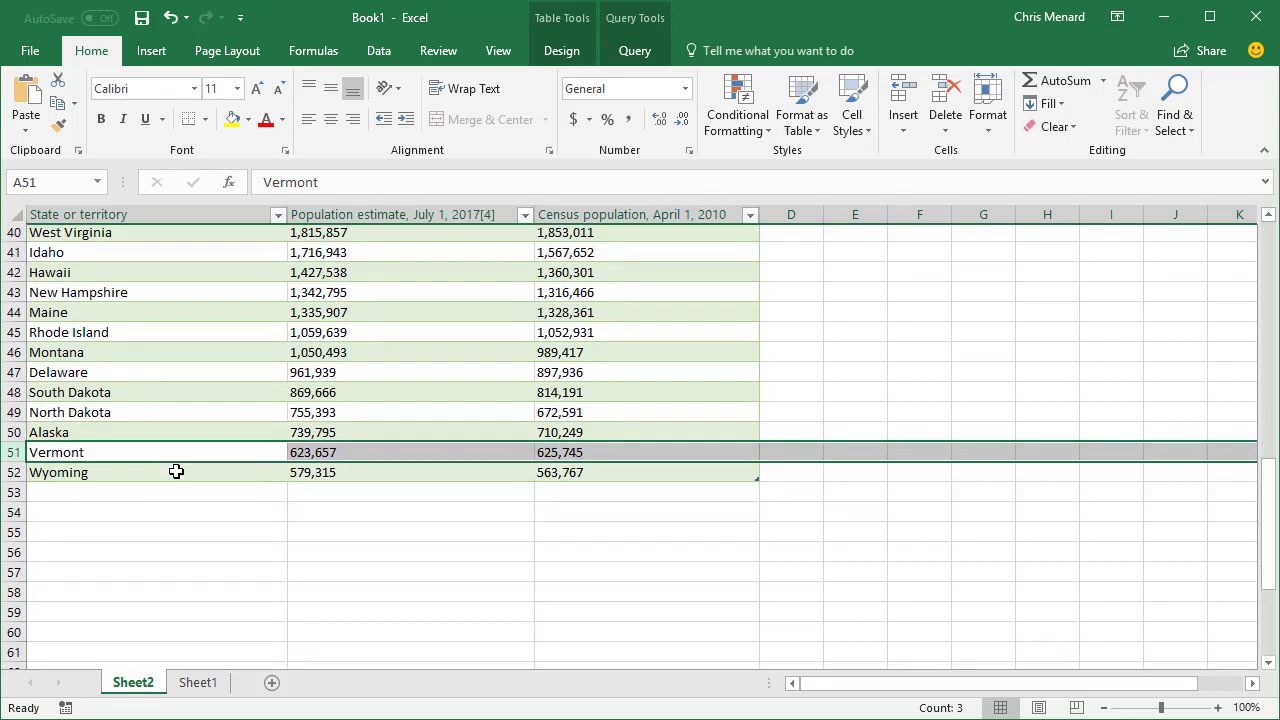
pyautogui.scroll(3)
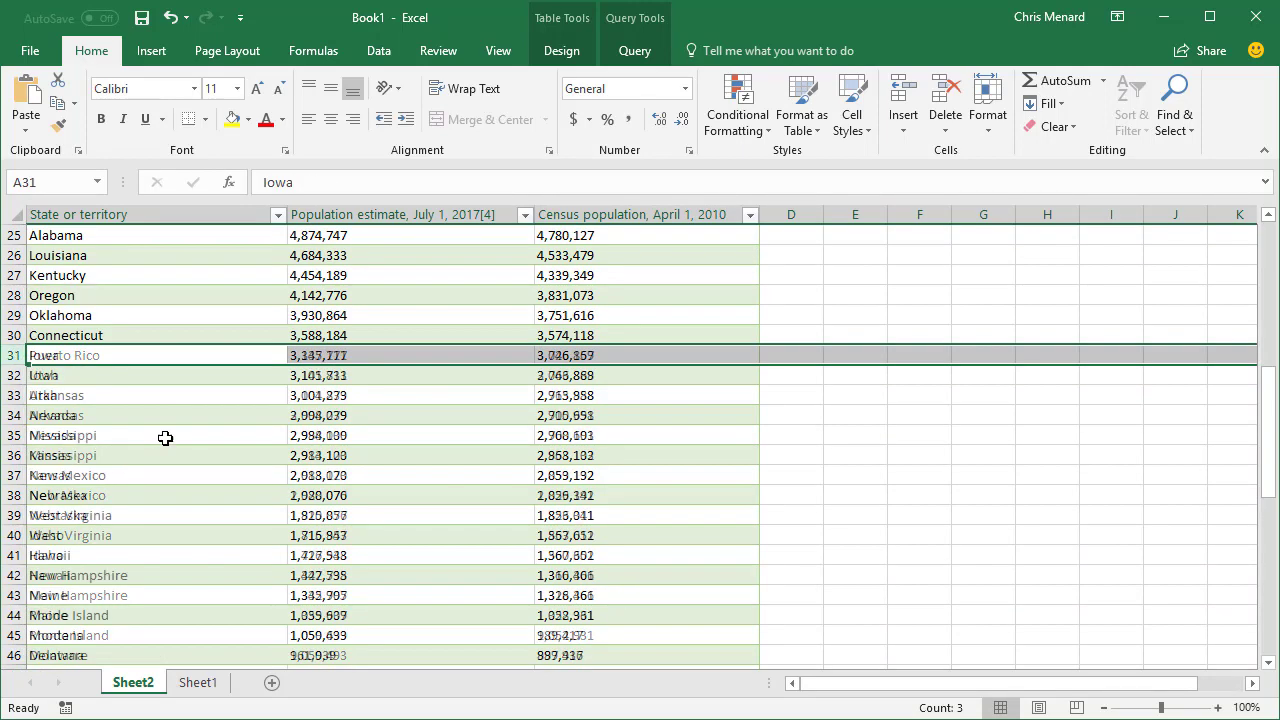
pyautogui.scroll(-3)
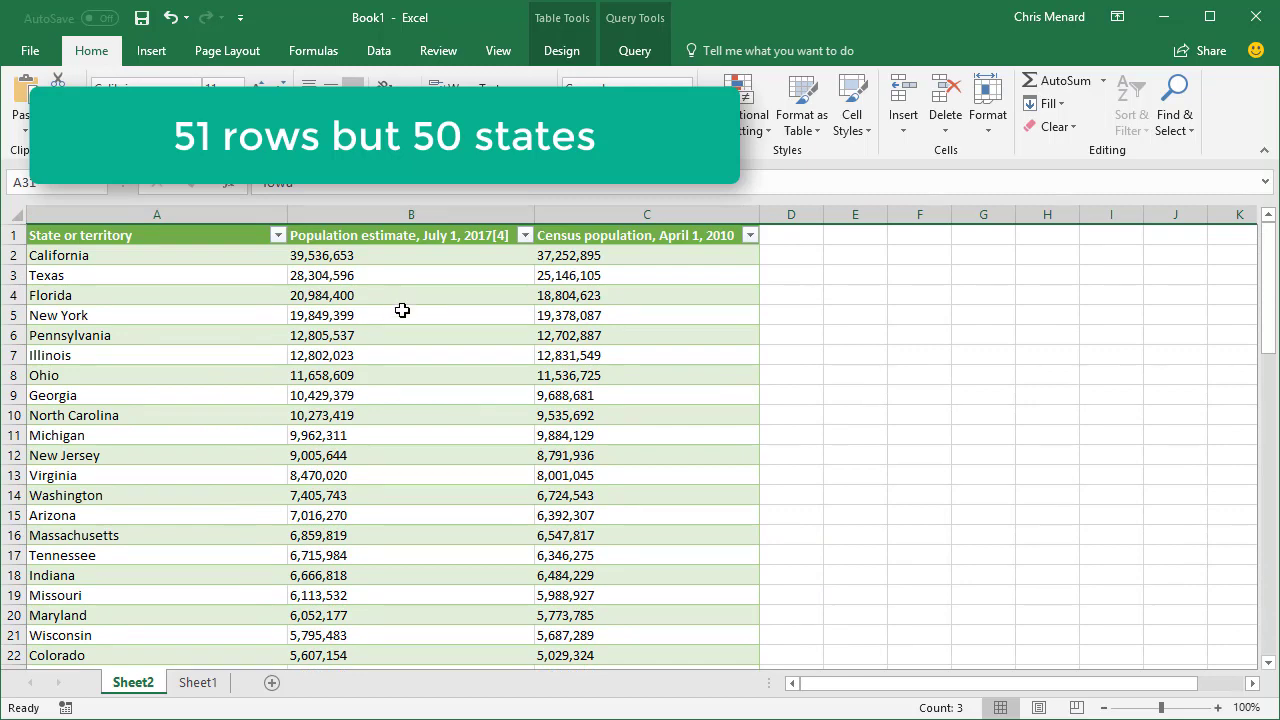
# - Sort the 2017 estimate column Z to A, revealing it sorts as text
pyautogui.click(410, 275)
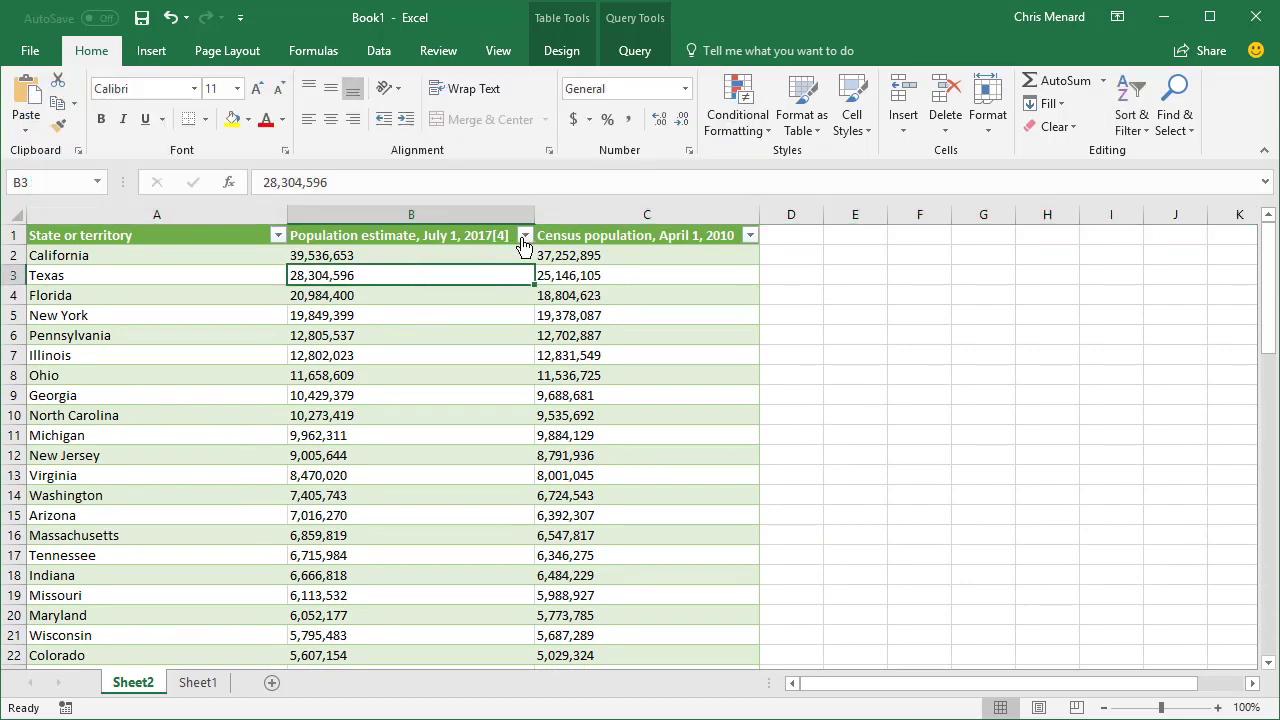
pyautogui.click(524, 235)
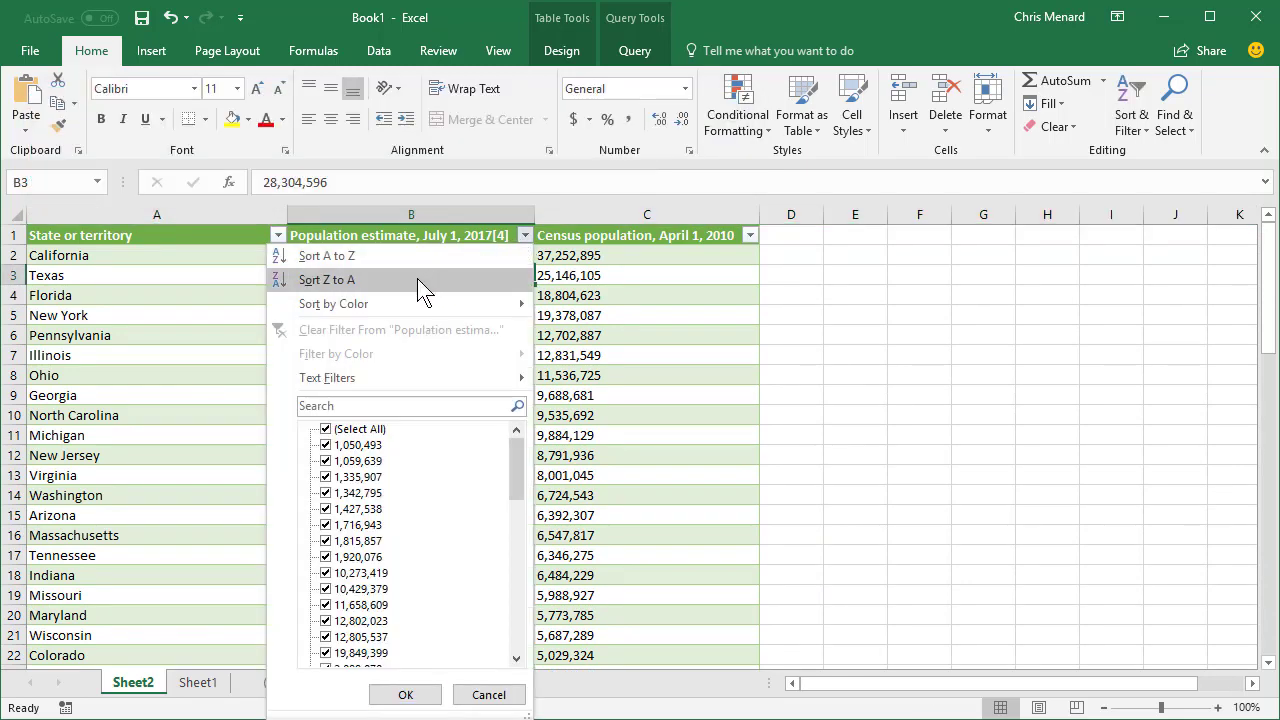
pyautogui.click(327, 279)
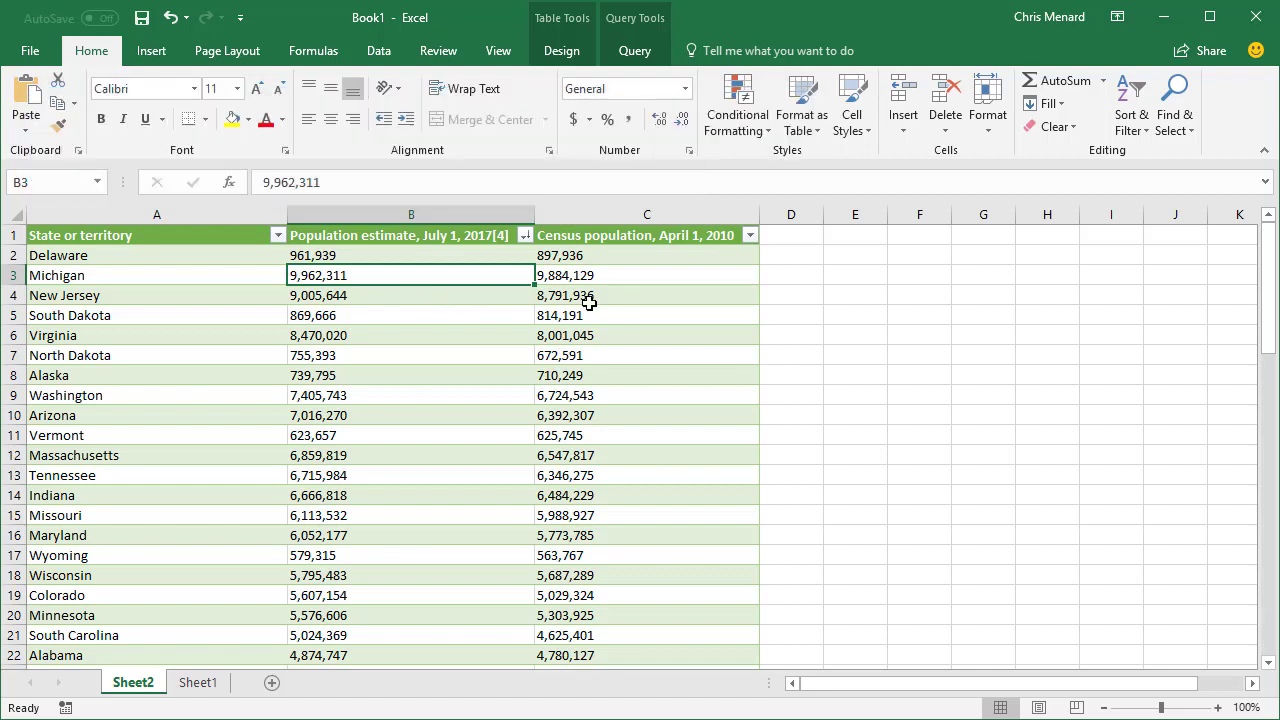
pyautogui.click(854, 275)
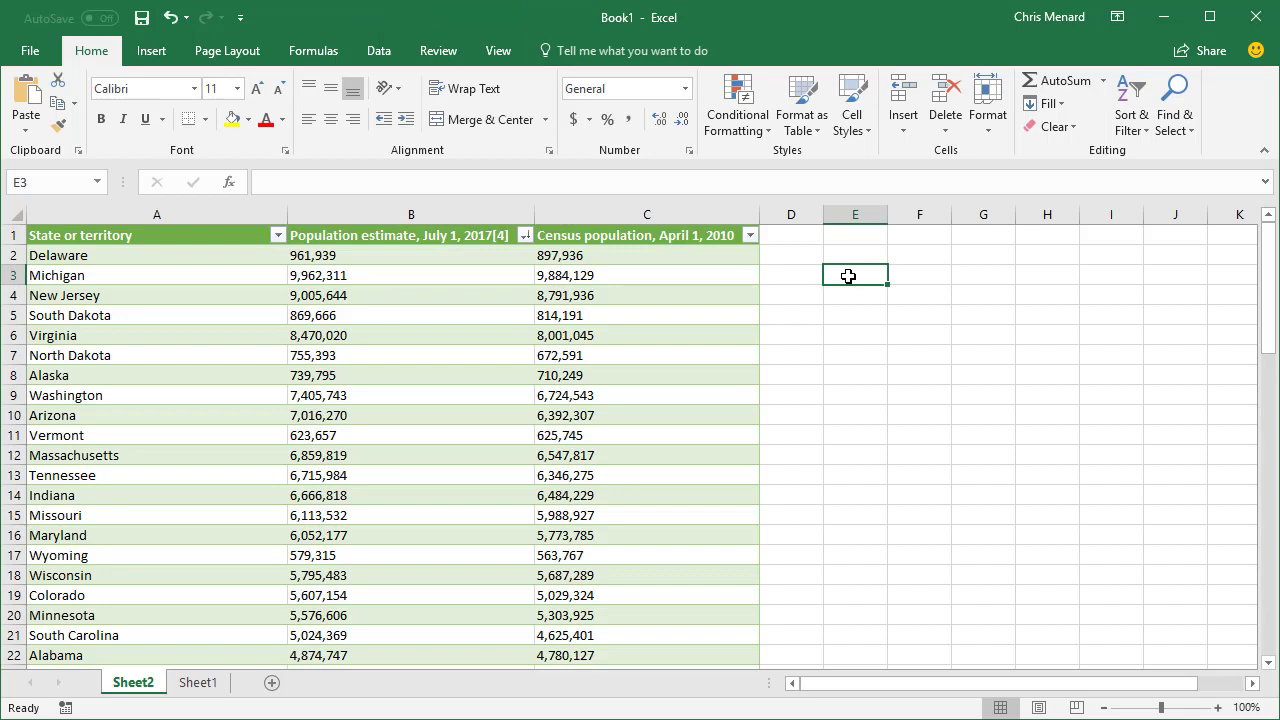
# - Convert B2:C51 to numbers by Paste Special multiplying with a helper value of 1
pyautogui.write('1')
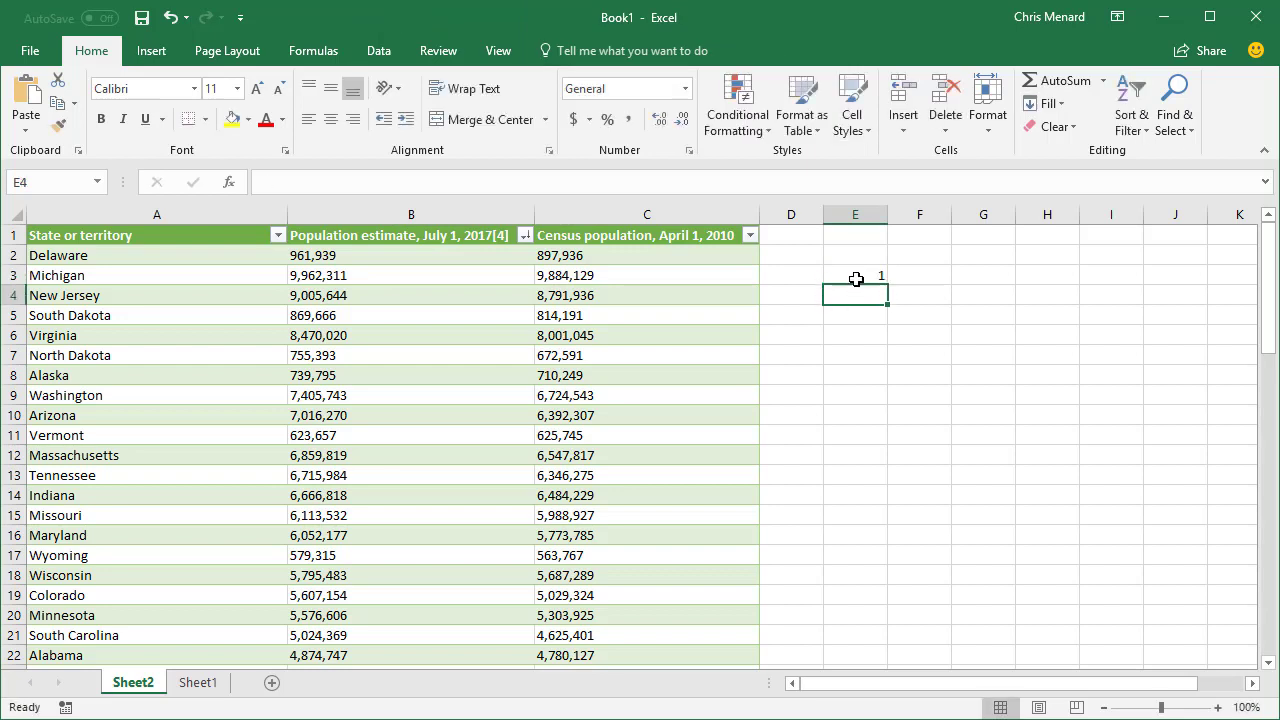
pyautogui.click(855, 275)
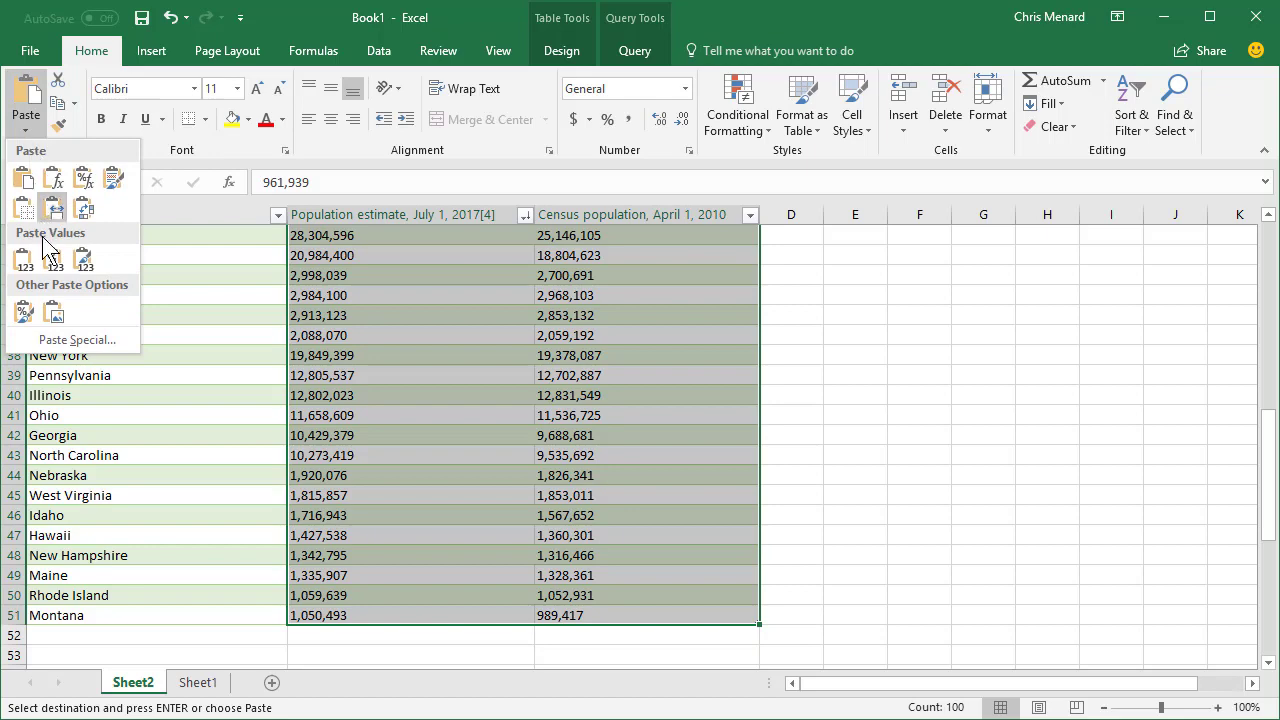
pyautogui.click(77, 339)
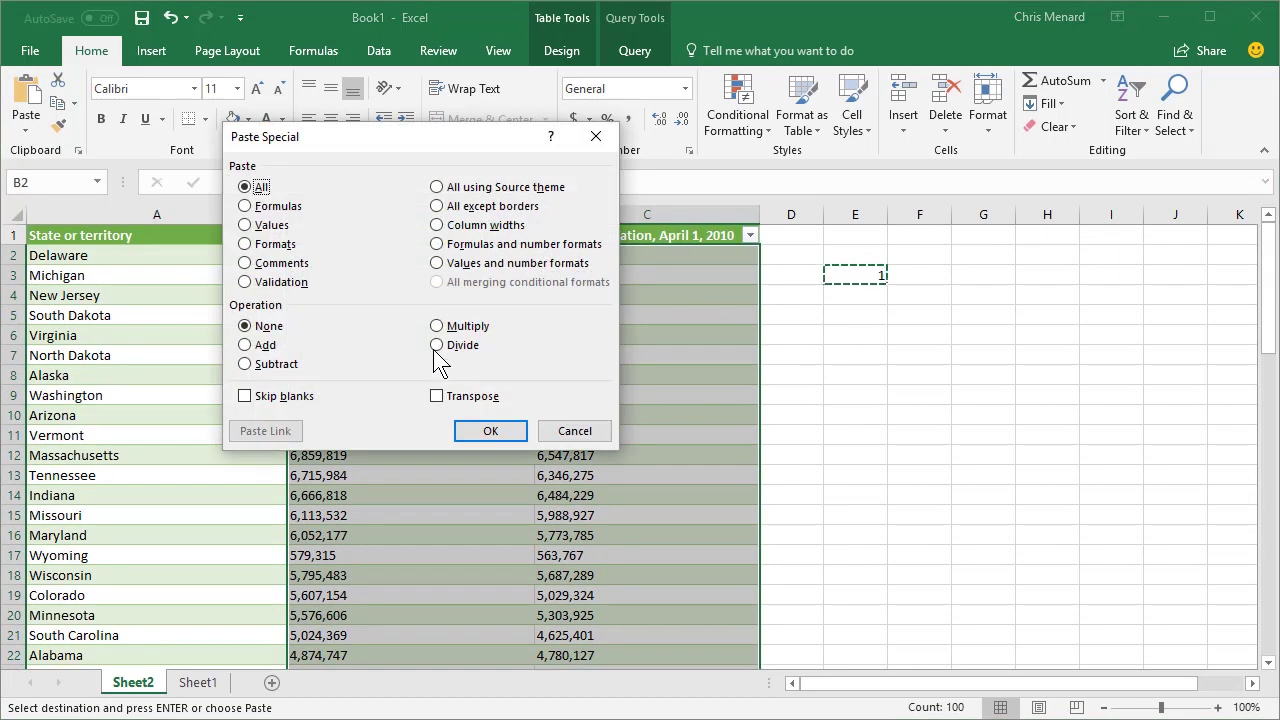
pyautogui.click(436, 325)
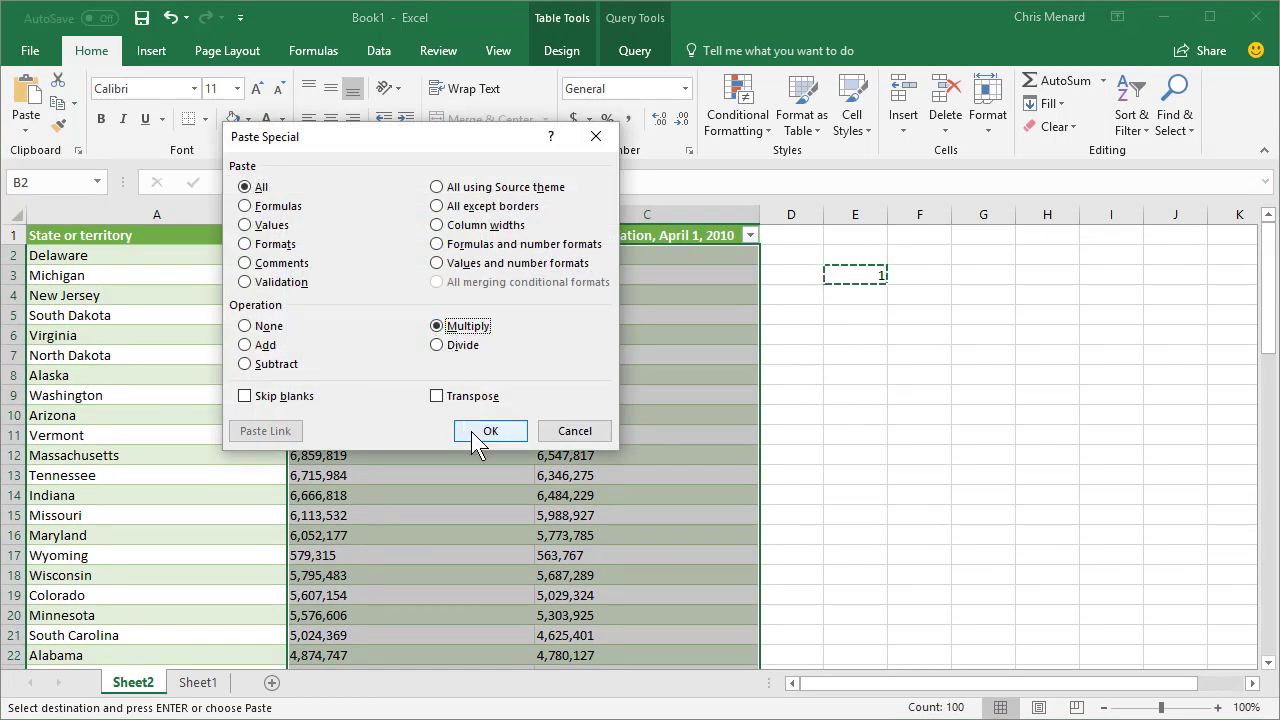
pyautogui.click(490, 430)
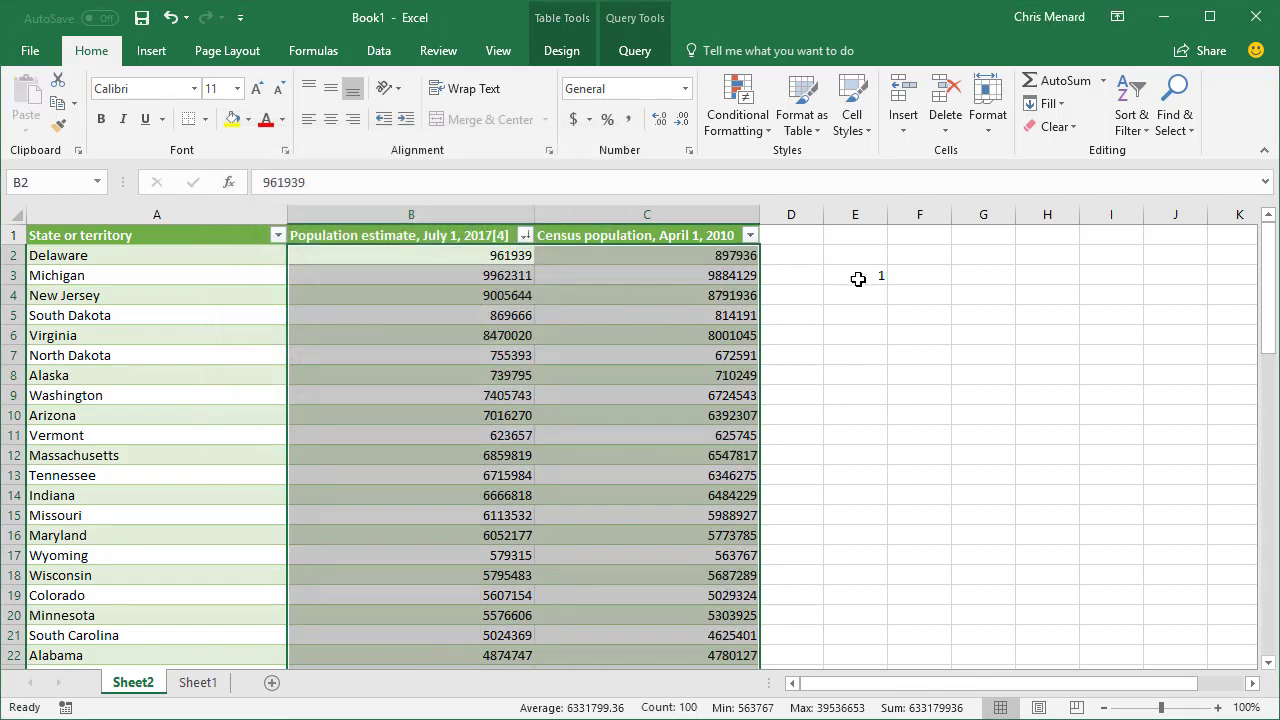
pyautogui.click(646, 295)
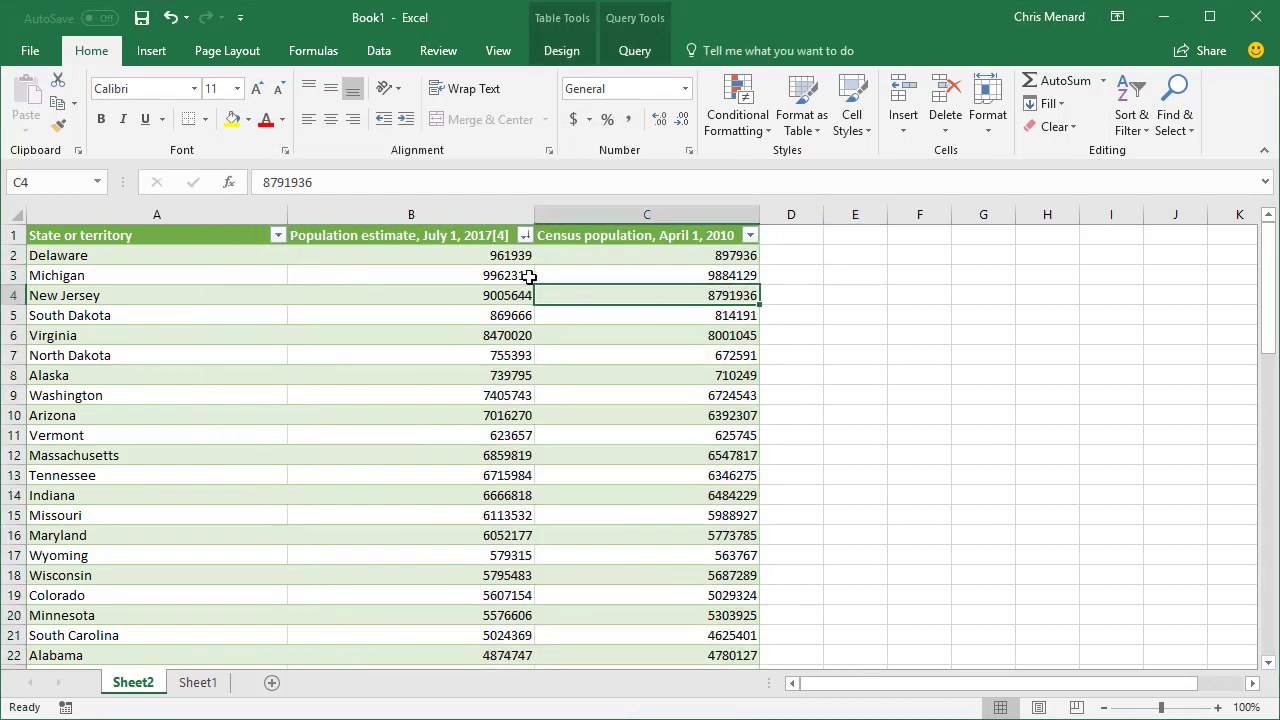
pyautogui.click(410, 255)
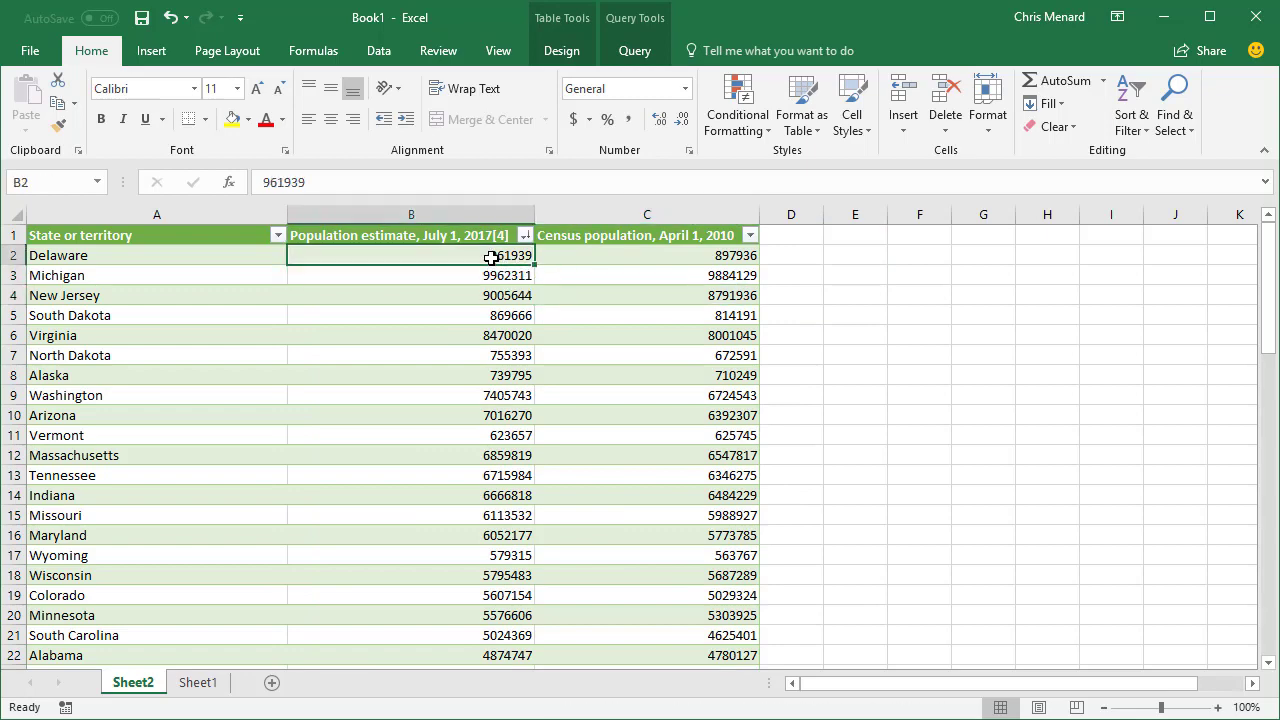
pyautogui.scroll(-3)
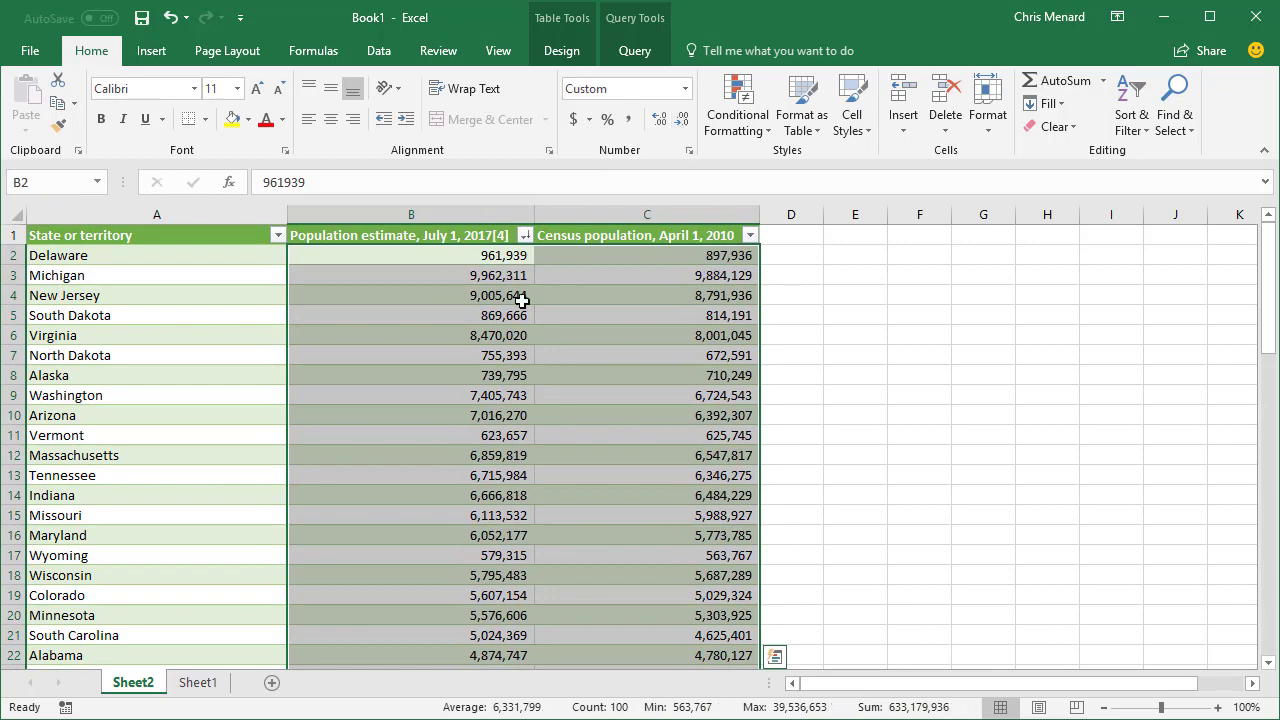
# - Sort the table by 2017 population largest to smallest, then by state name A to Z
pyautogui.click(524, 235)
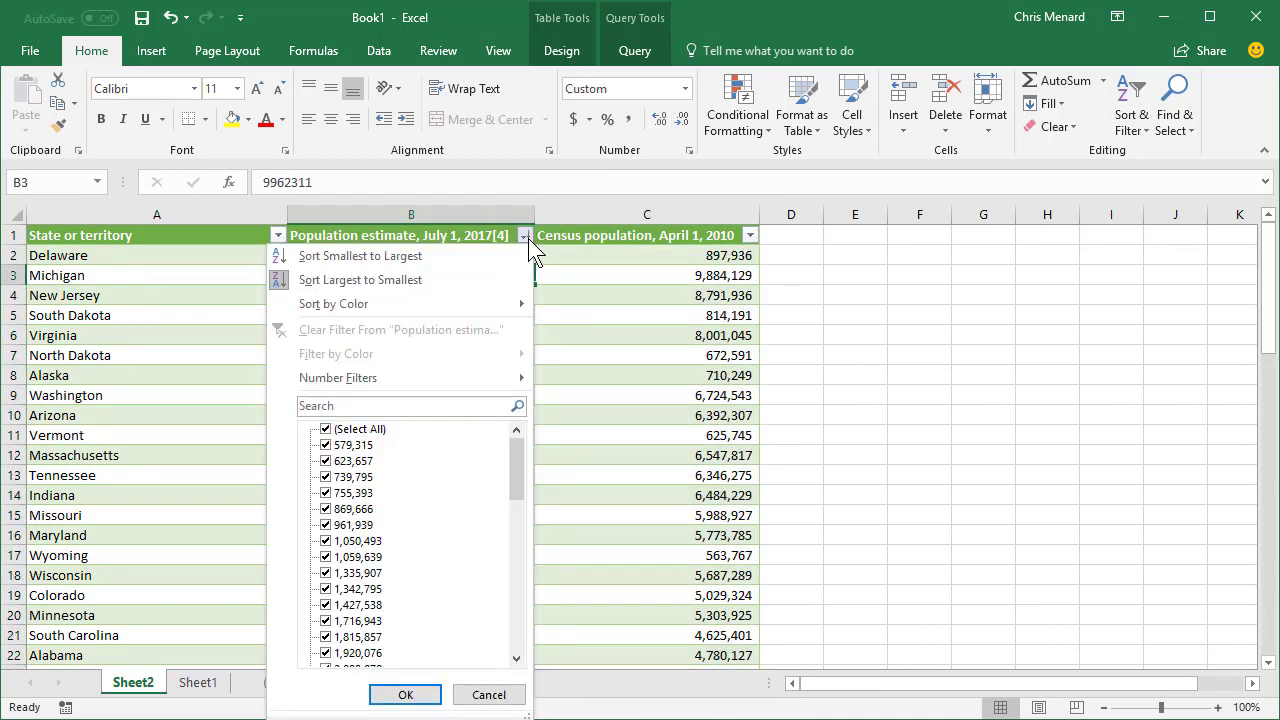
pyautogui.click(359, 279)
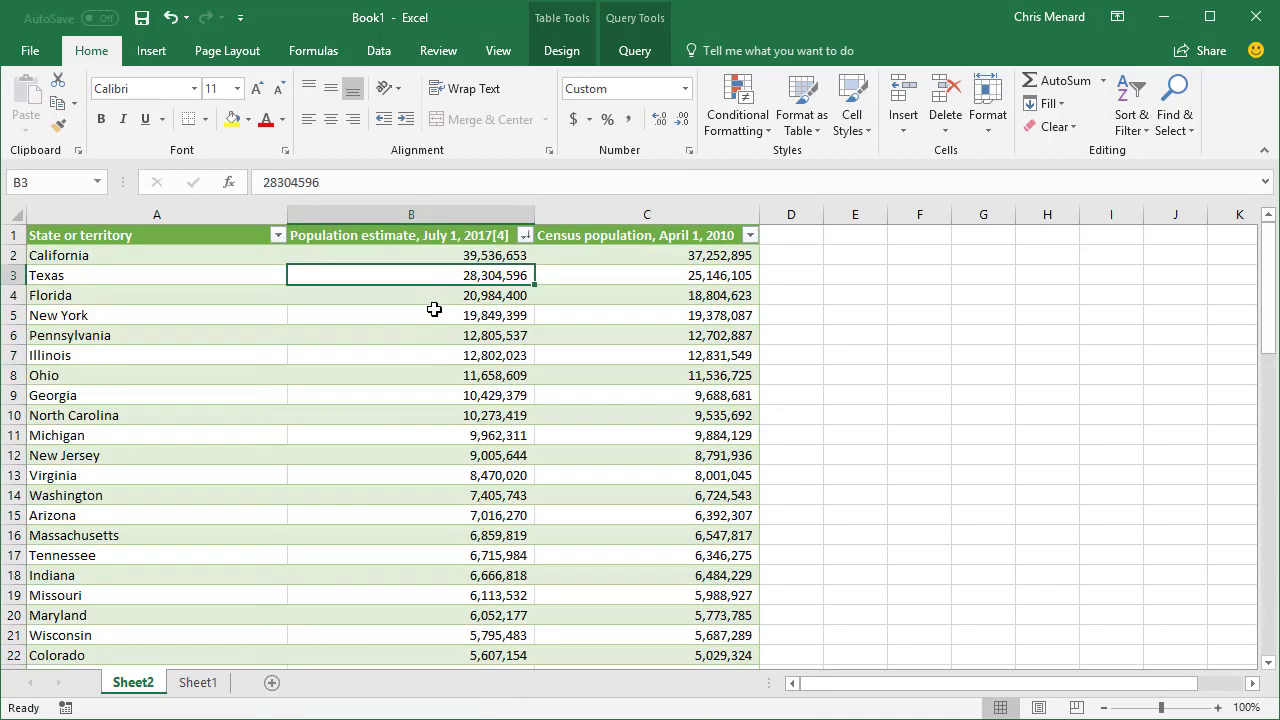
pyautogui.click(646, 275)
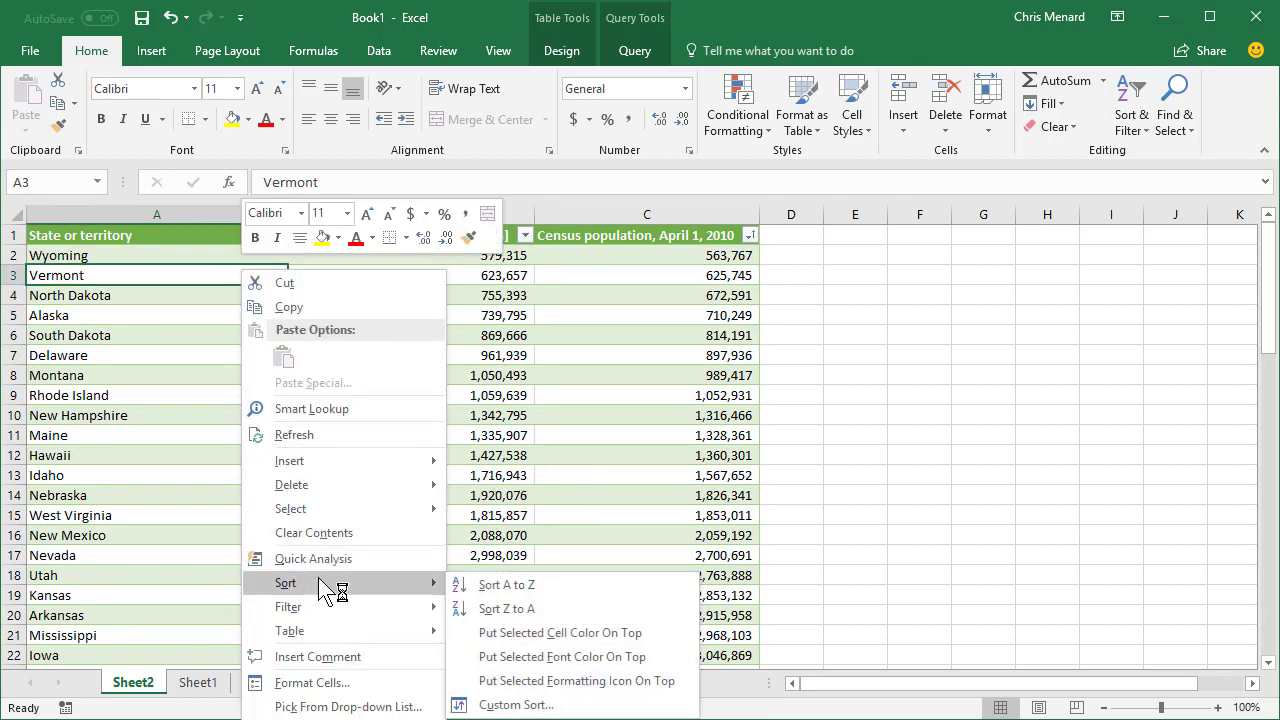
pyautogui.click(506, 584)
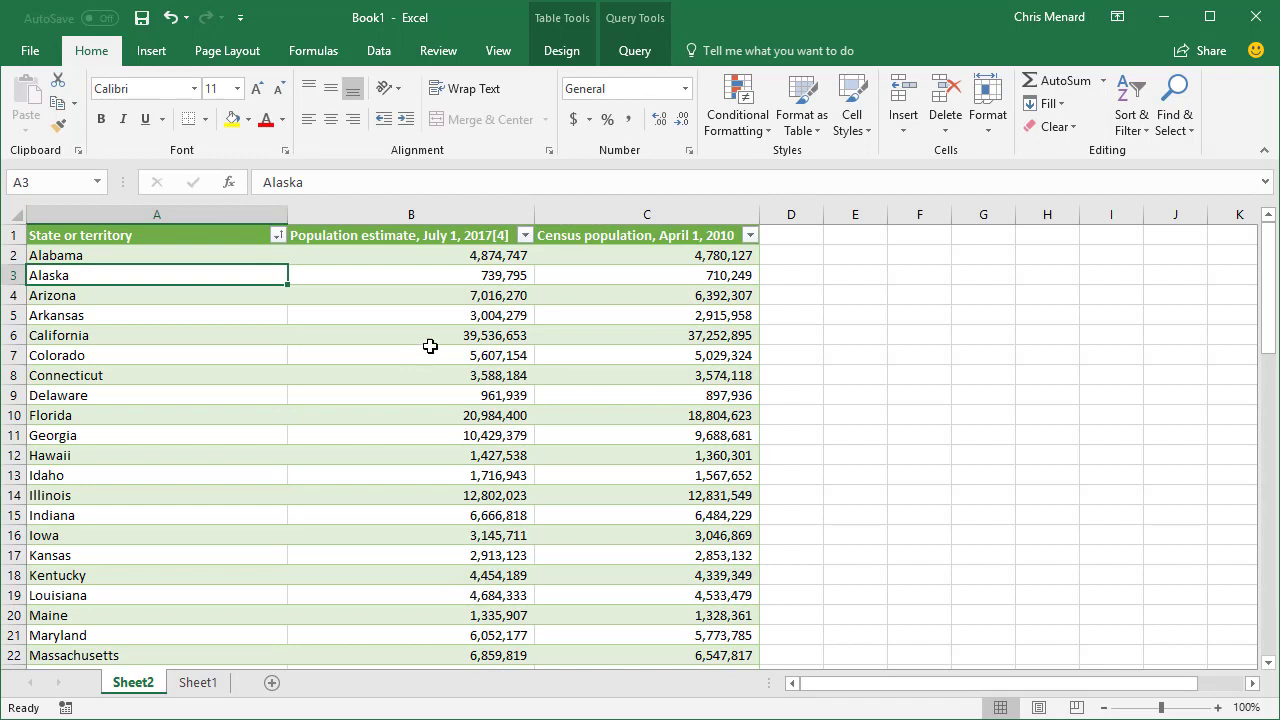
pyautogui.moveTo(543, 276)
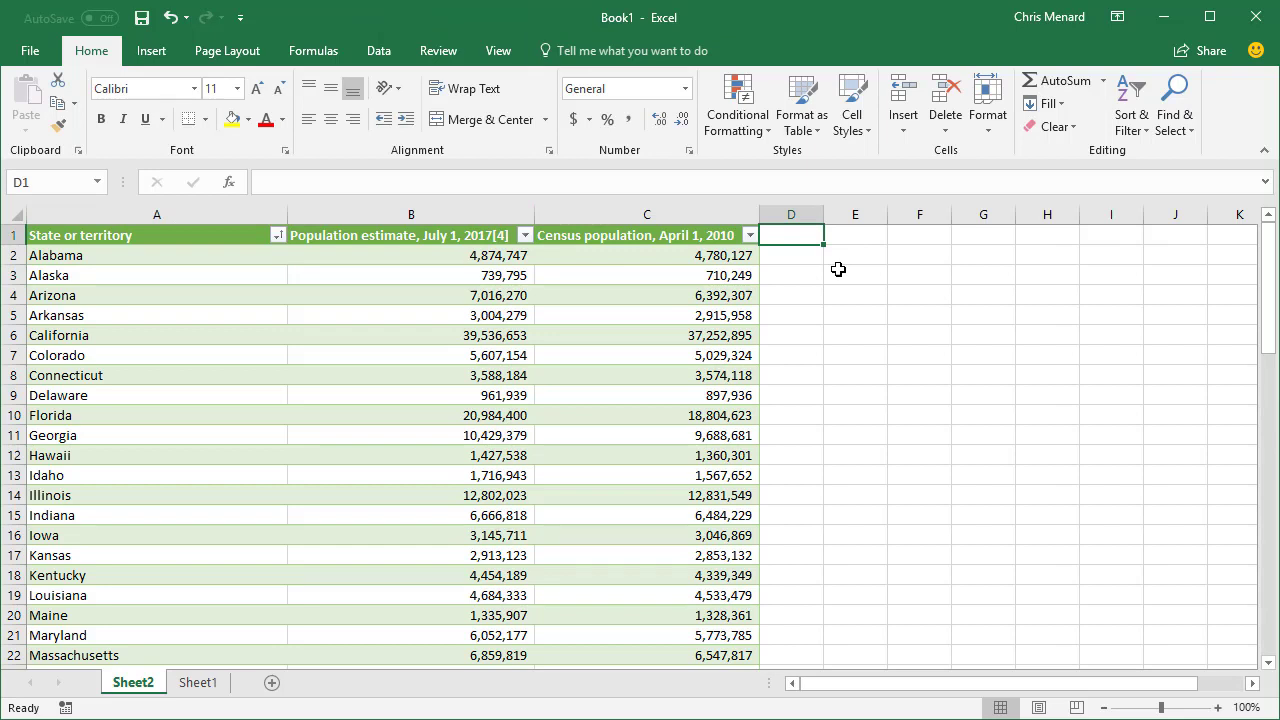
# - Add a 'Difference' column of 2017 minus 2010 populations, formatted in Comma Style
pyautogui.write('Difference')
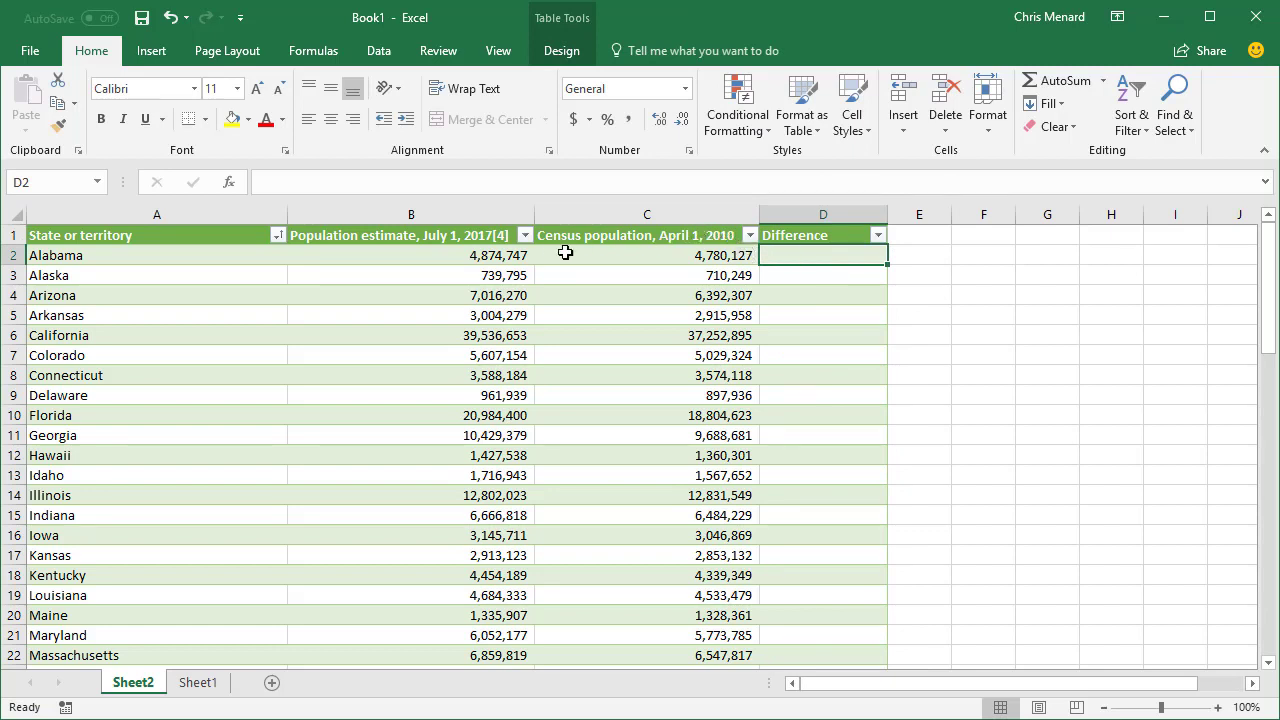
pyautogui.moveTo(690, 276)
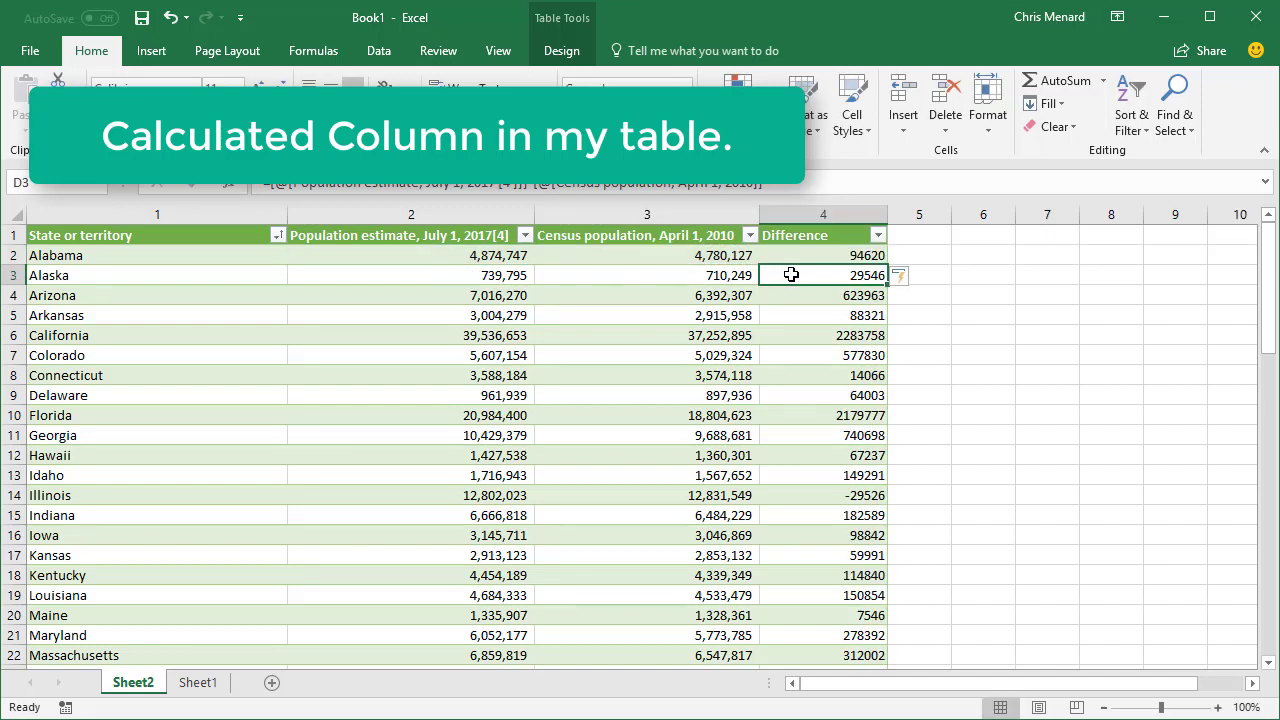
pyautogui.click(822, 235)
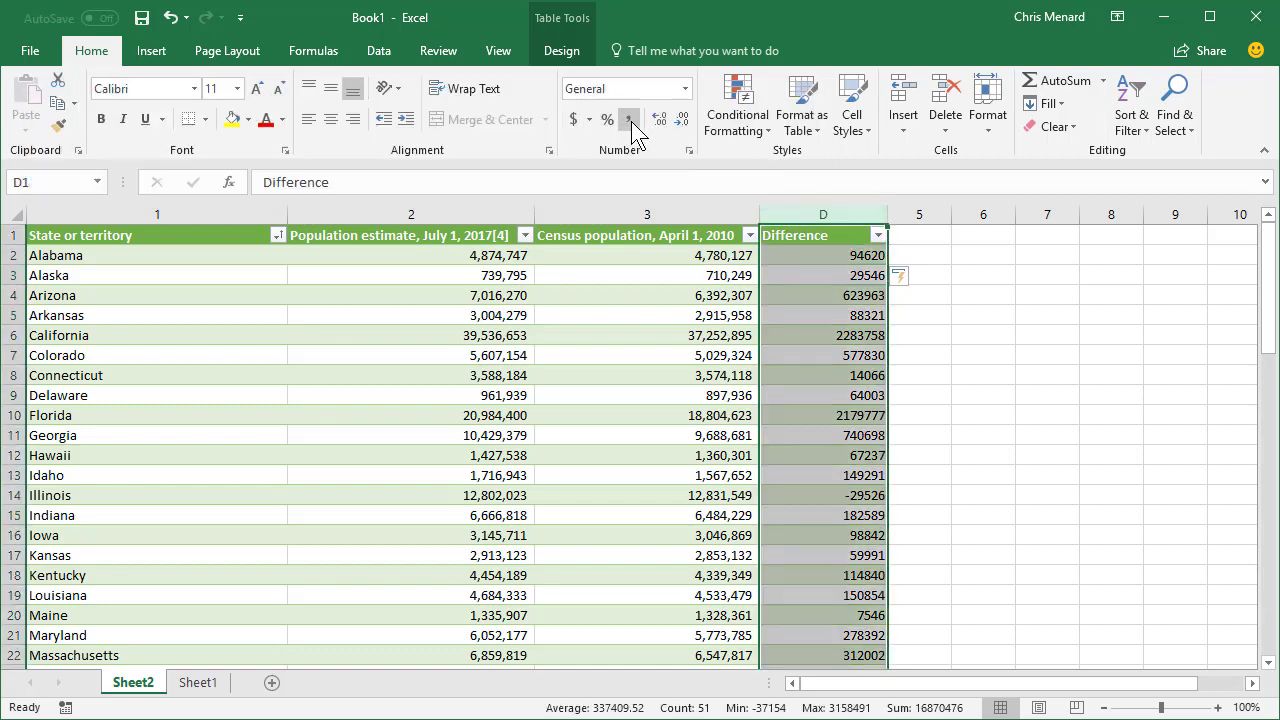
pyautogui.click(629, 119)
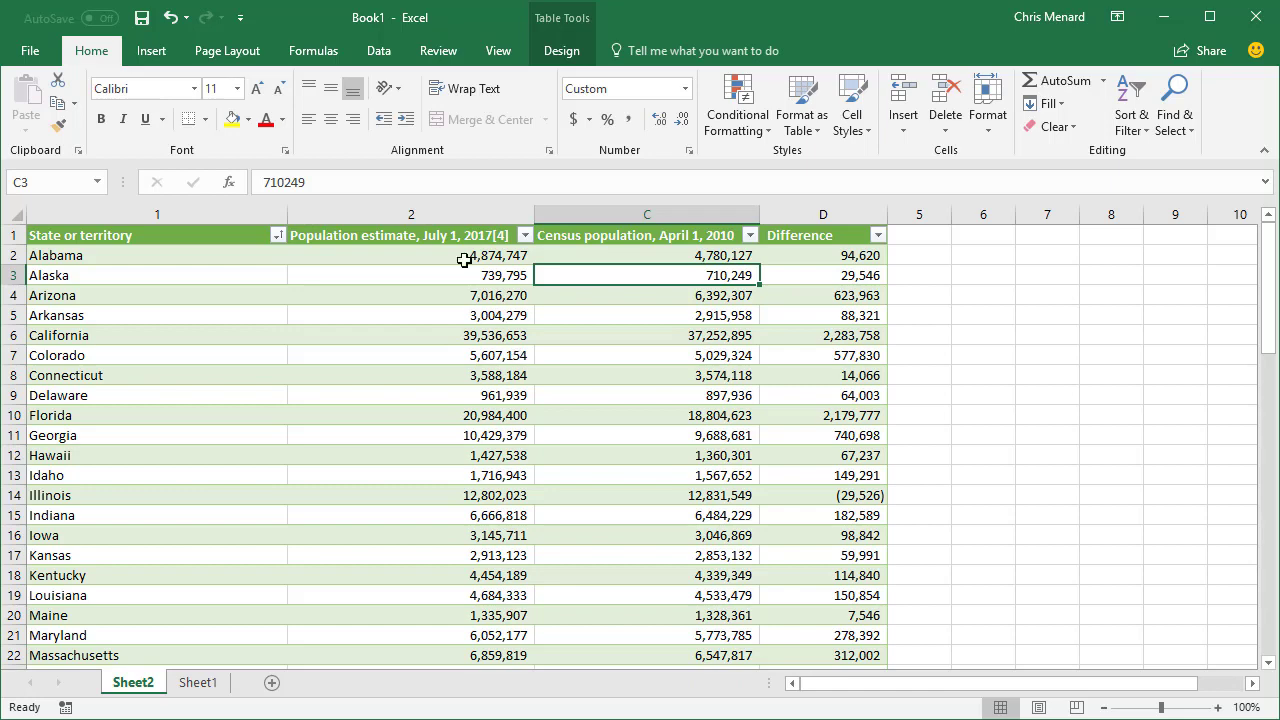
pyautogui.click(378, 50)
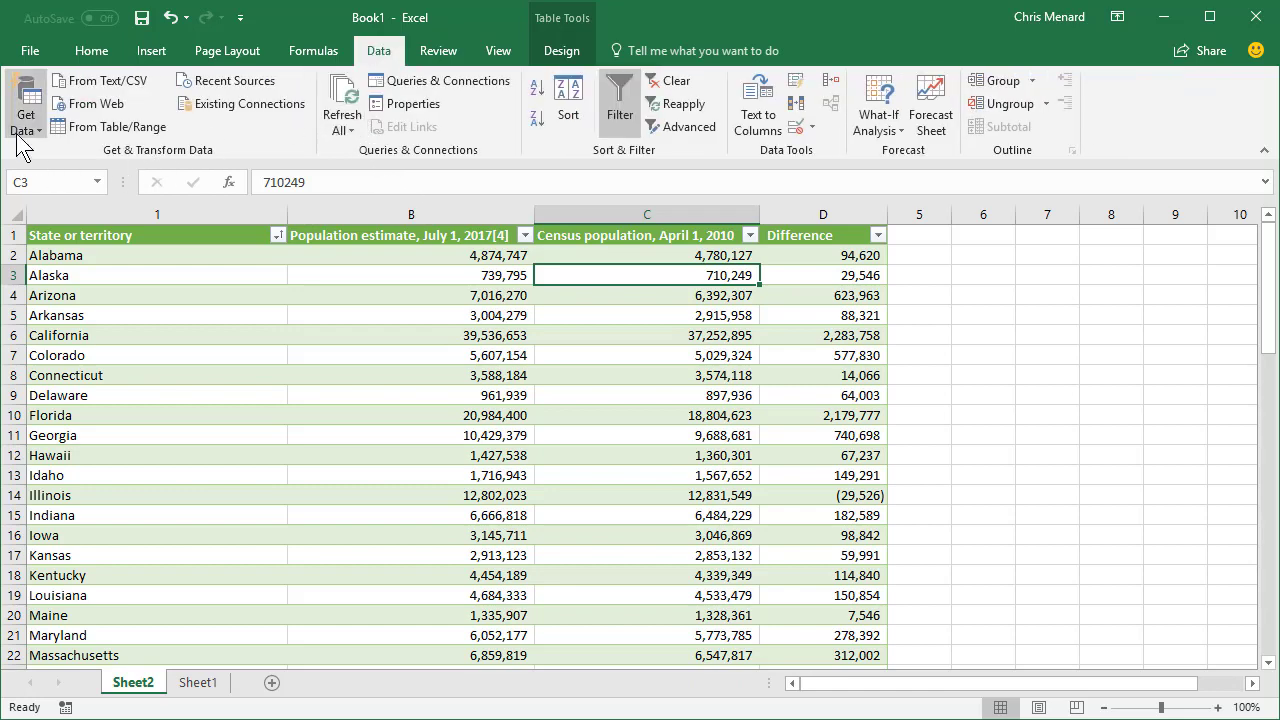